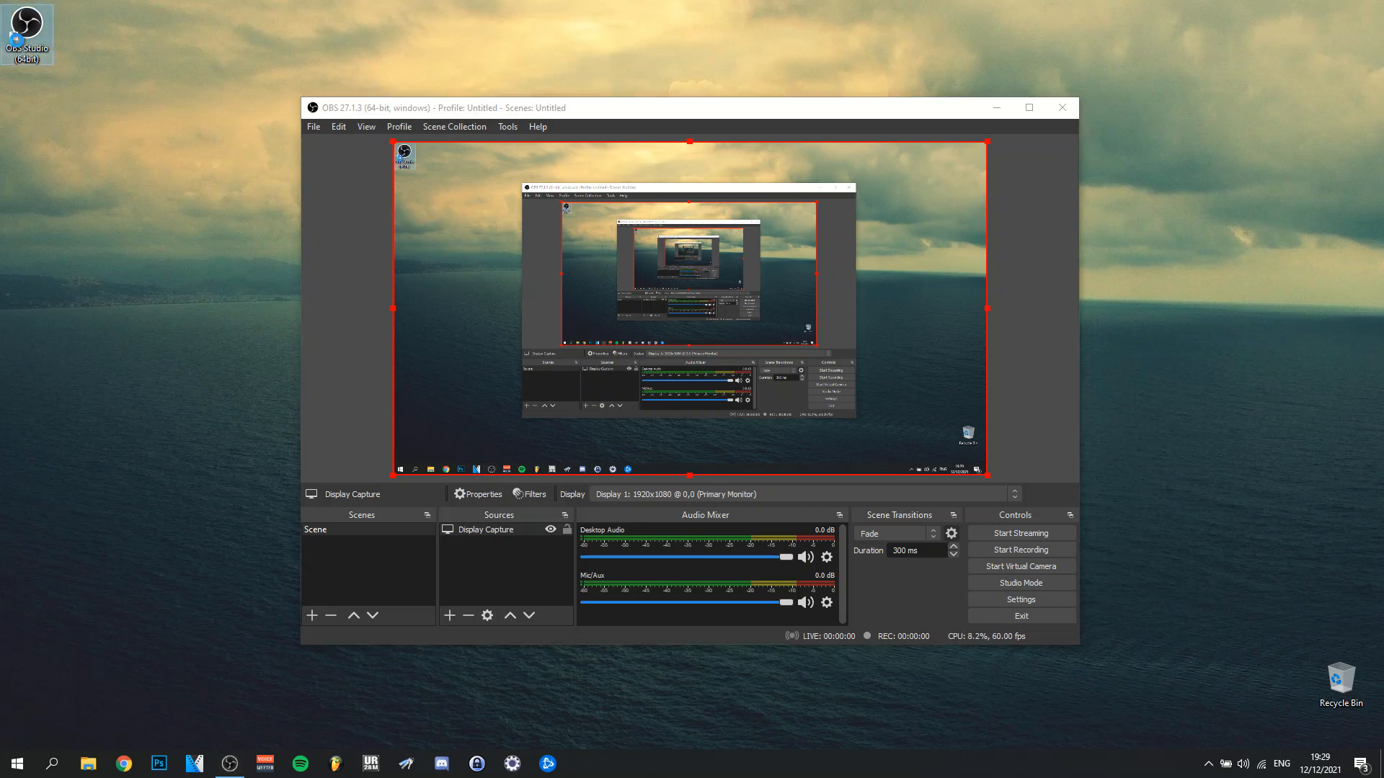
Step: Bring up the OBS Studio shortcut's Properties and review its Advanced run-as-administrator option without changes
right_click(26, 33)
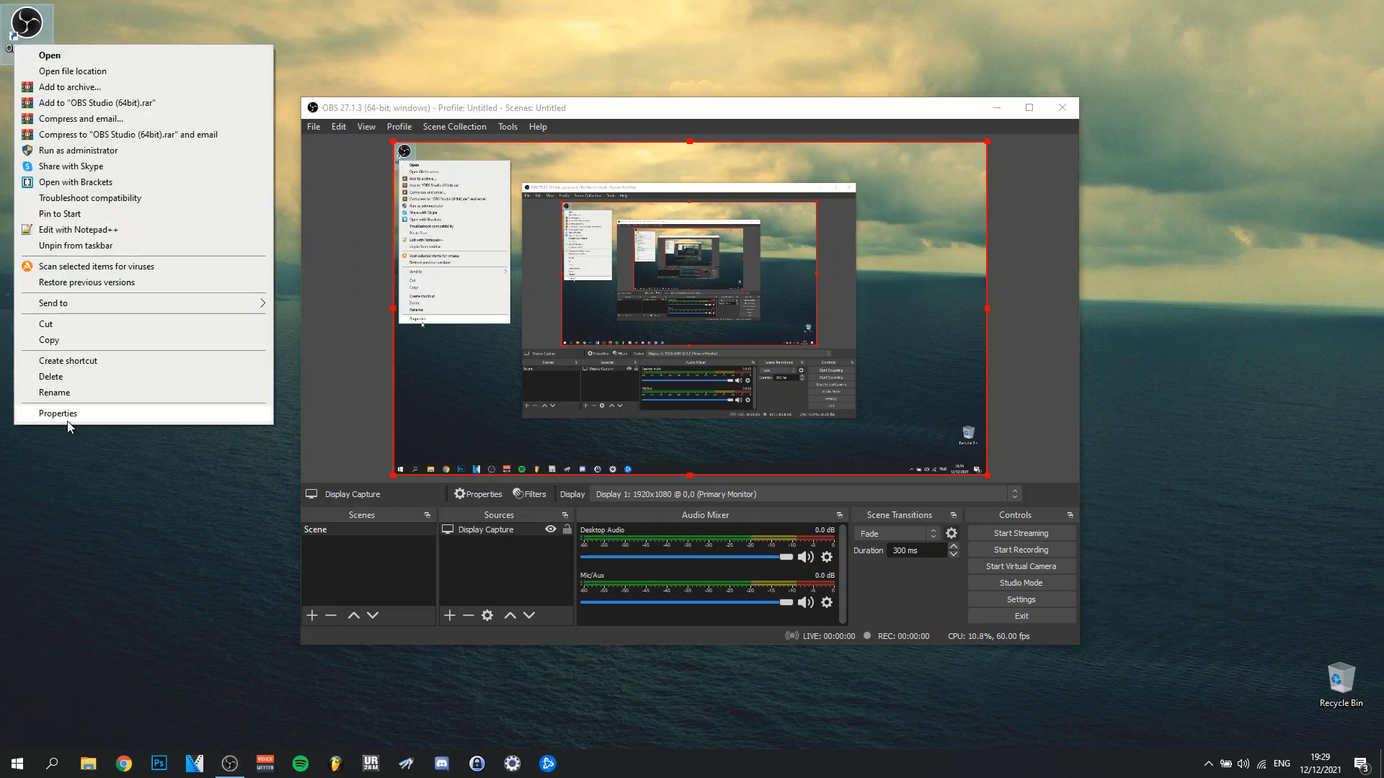
left_click(56, 414)
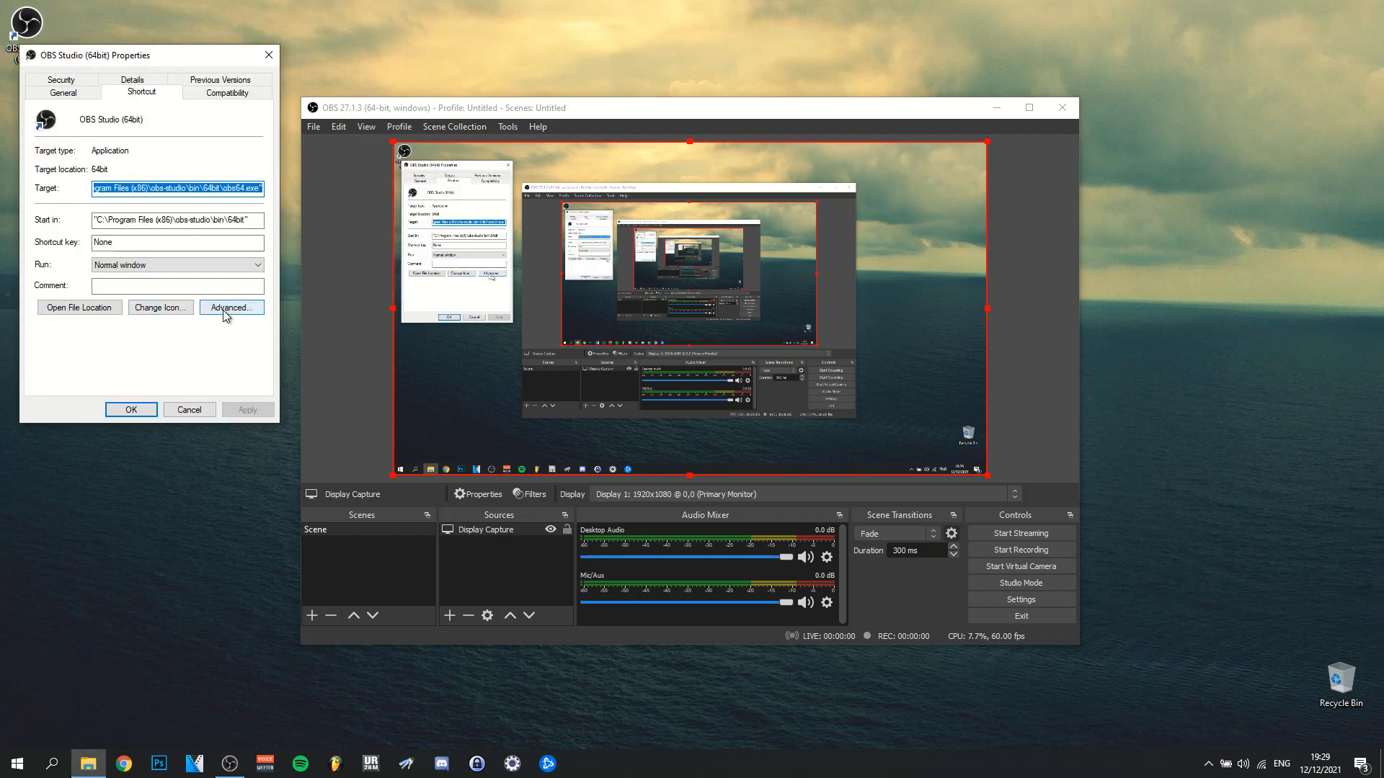
left_click(230, 307)
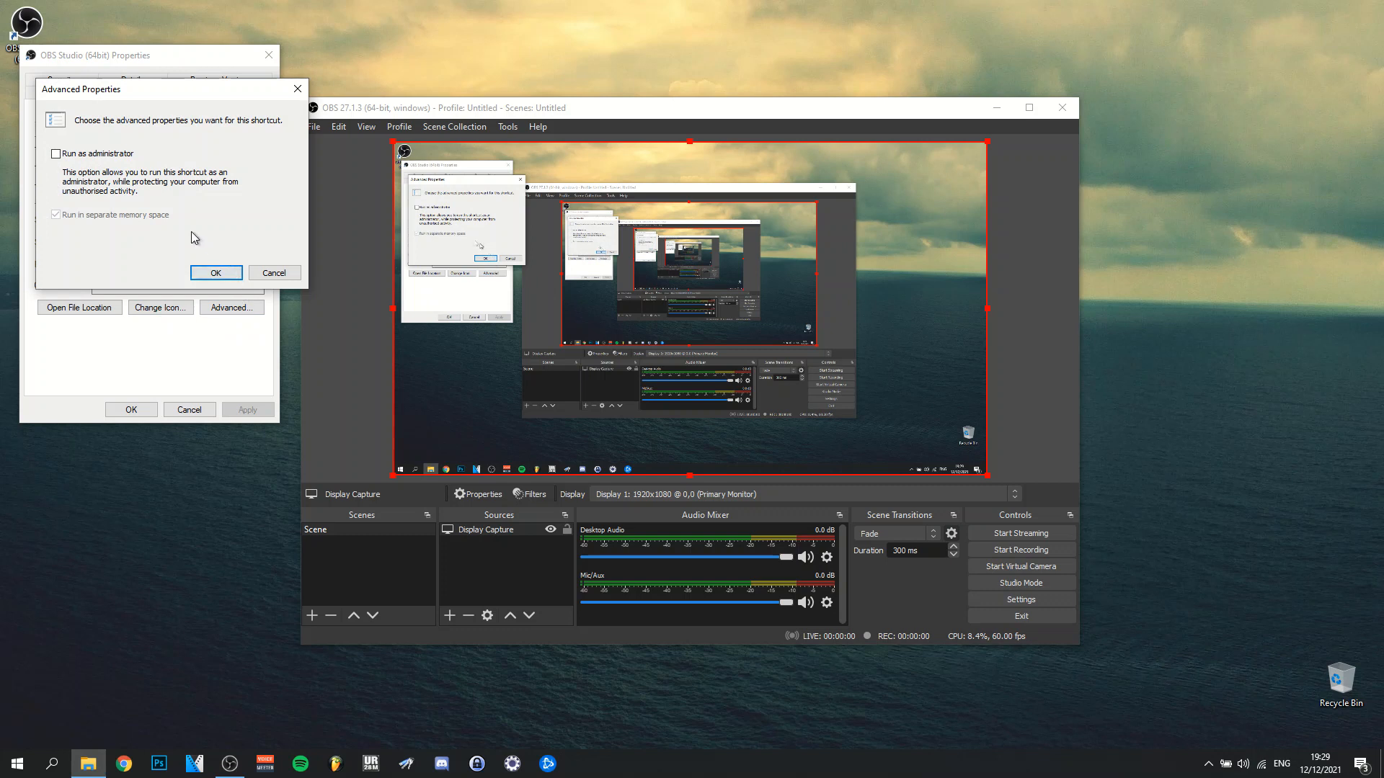
mouse_move(131, 179)
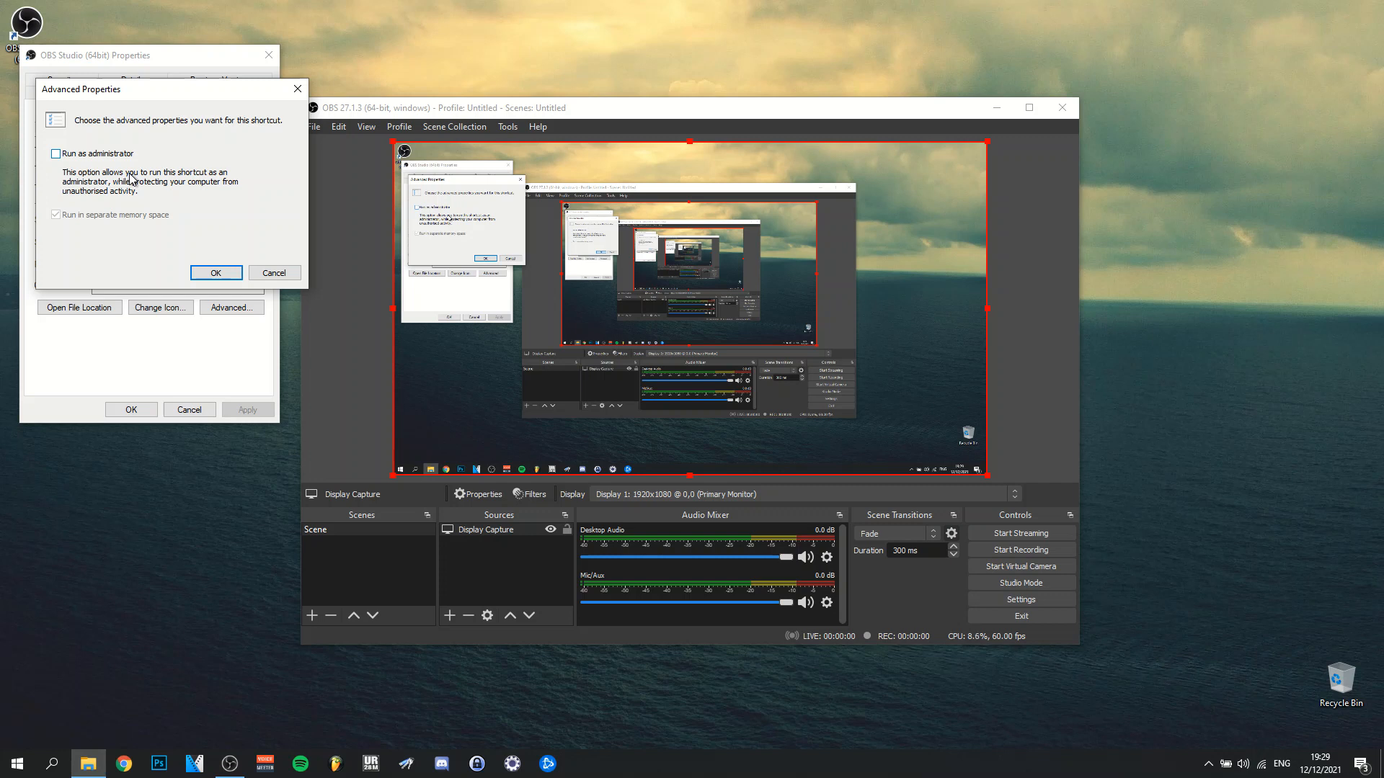
left_click(214, 272)
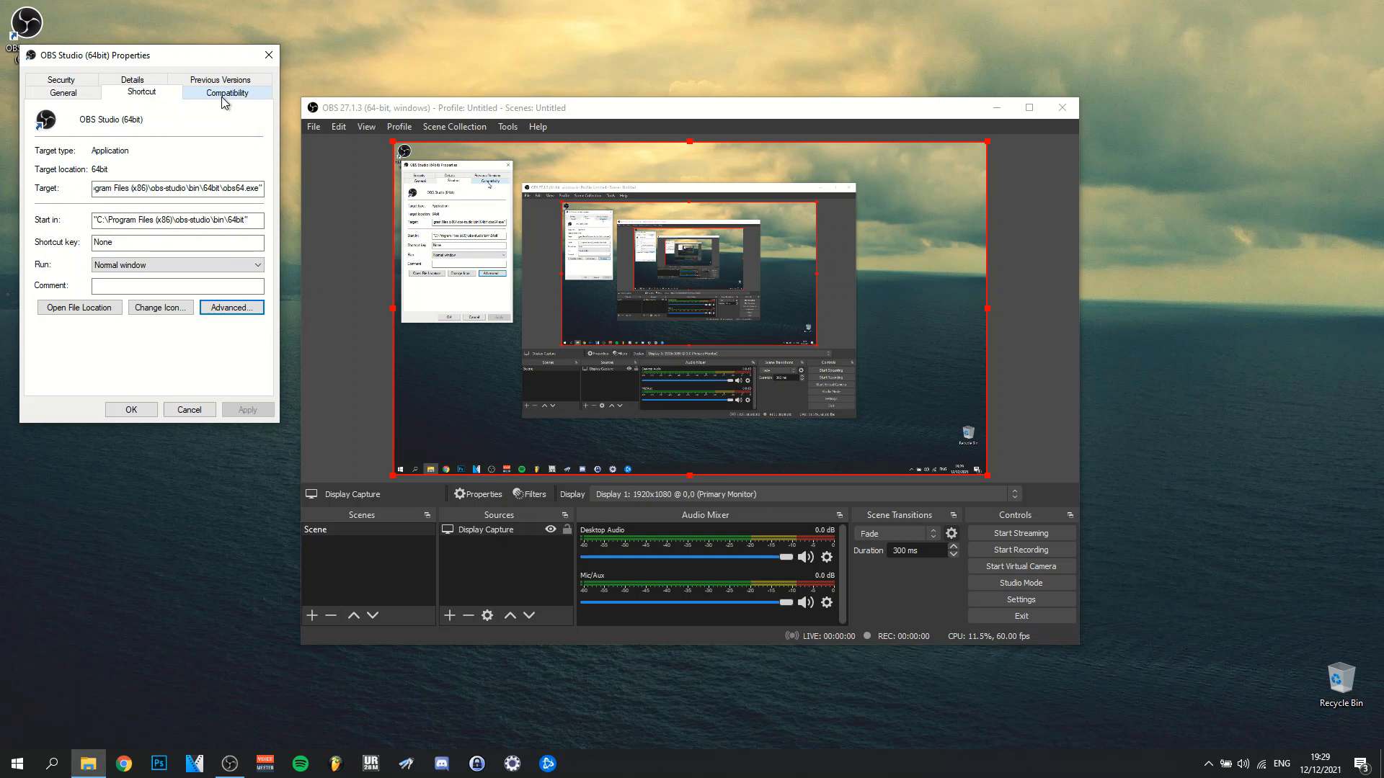
Step: Review the shortcut's Compatibility settings, leaving 'Run this program as an administrator' unchecked
left_click(227, 92)
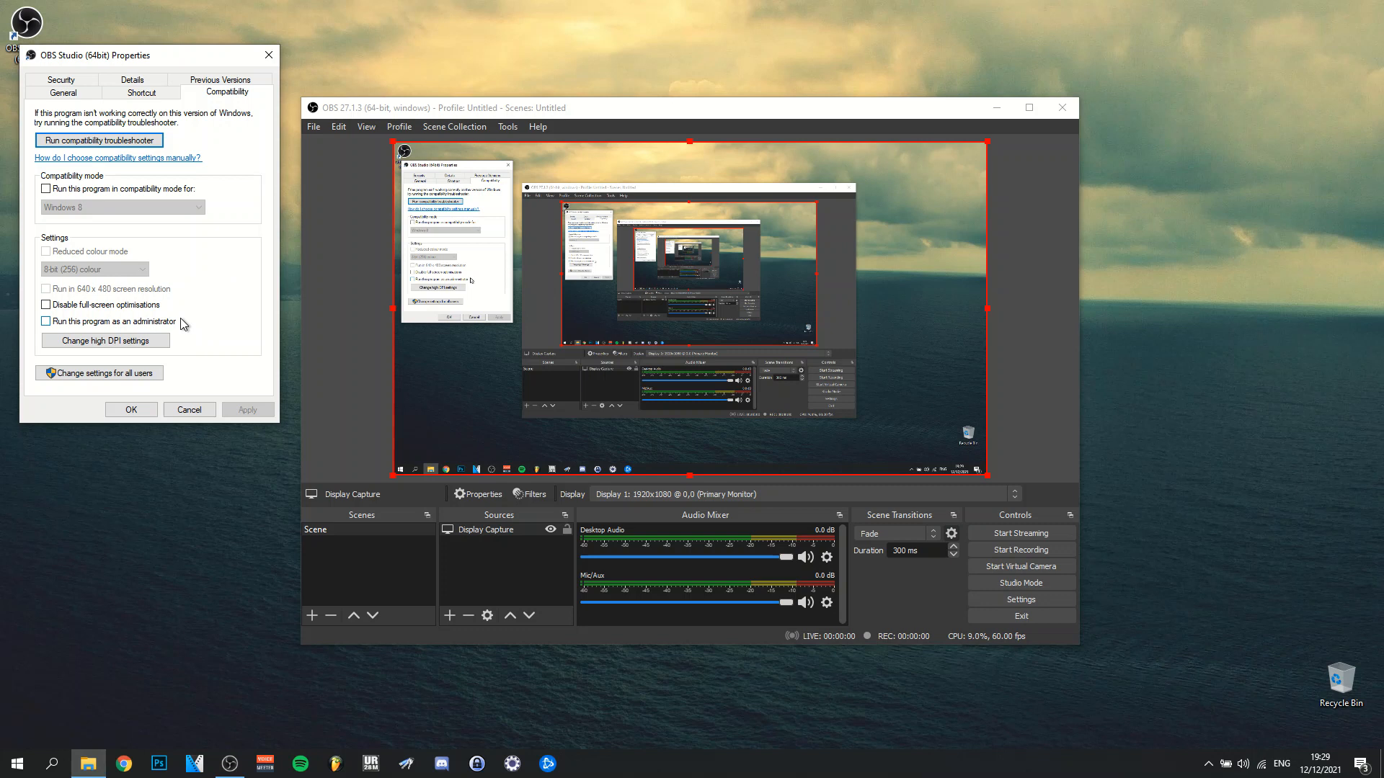
mouse_move(189, 331)
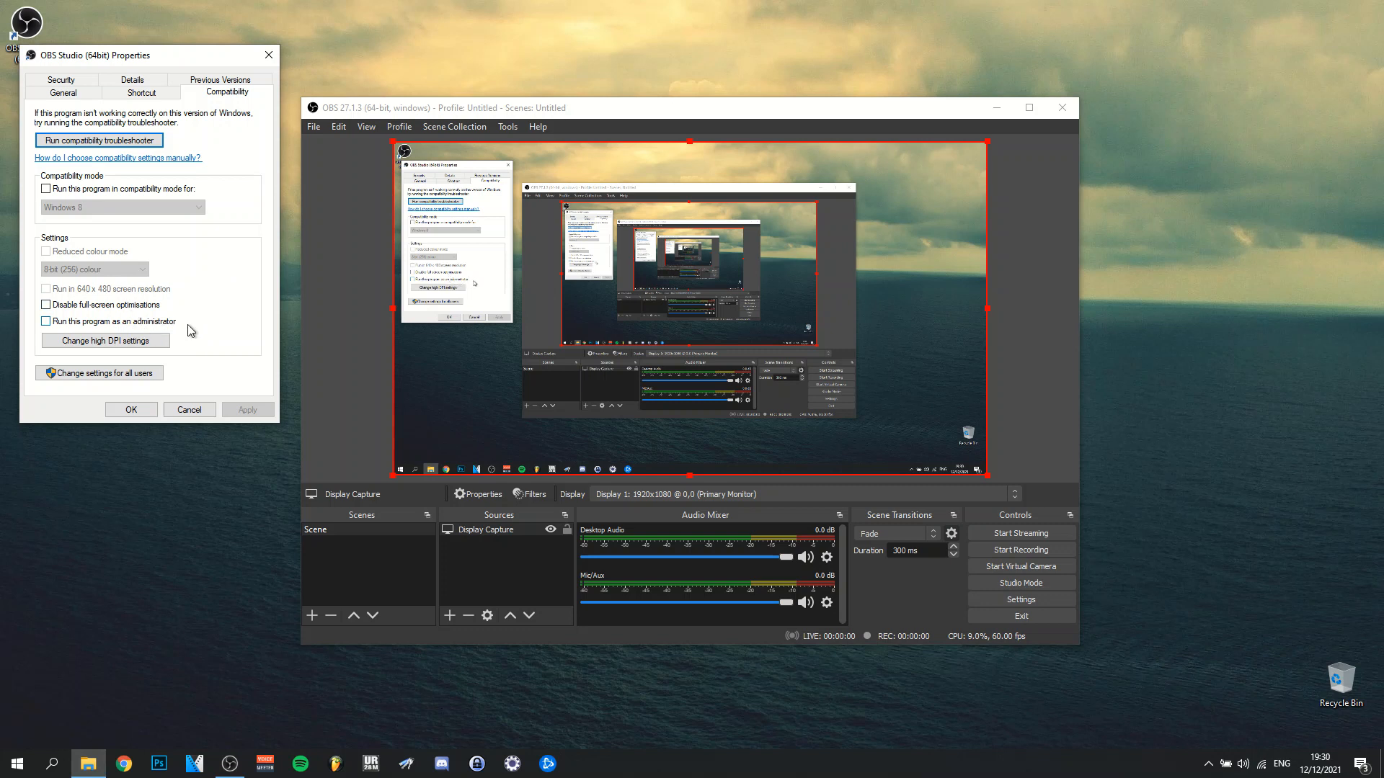
mouse_move(183, 327)
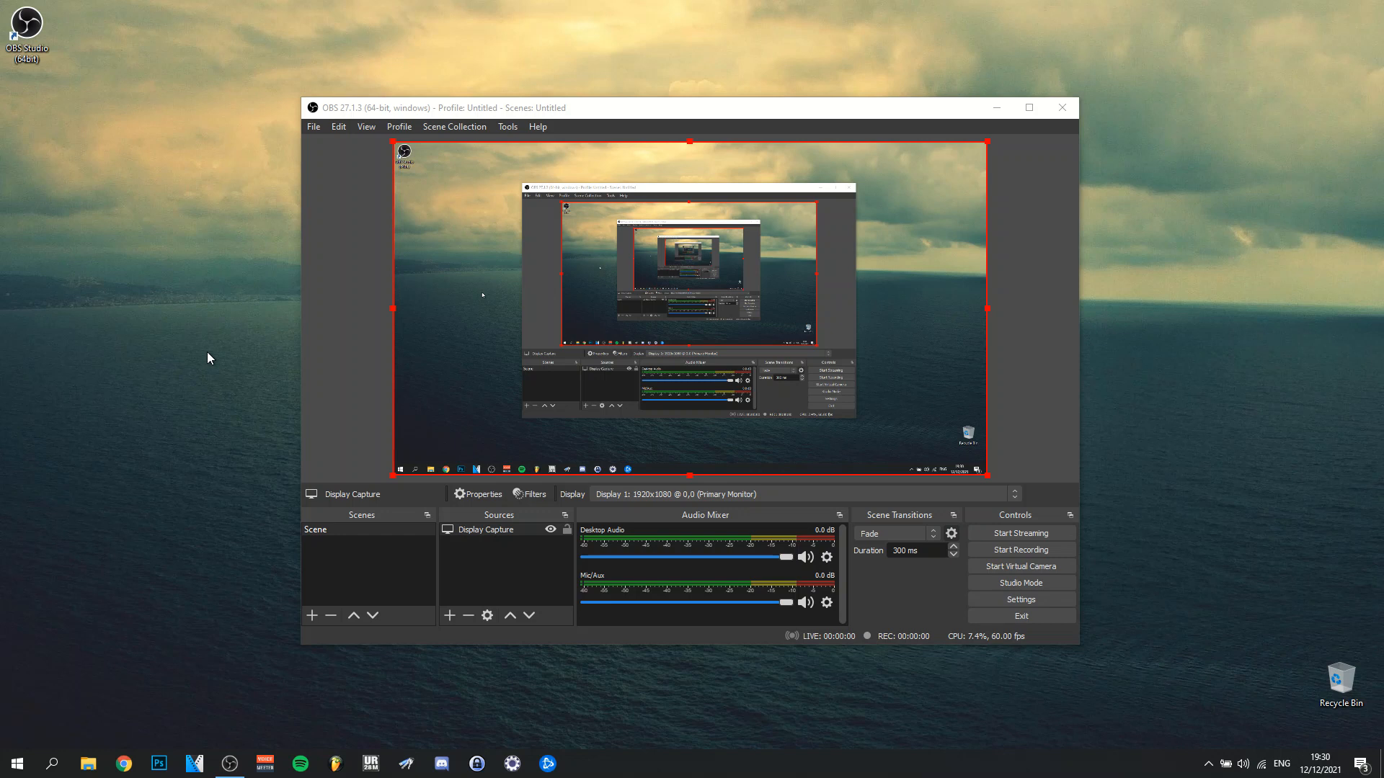
mouse_move(364, 558)
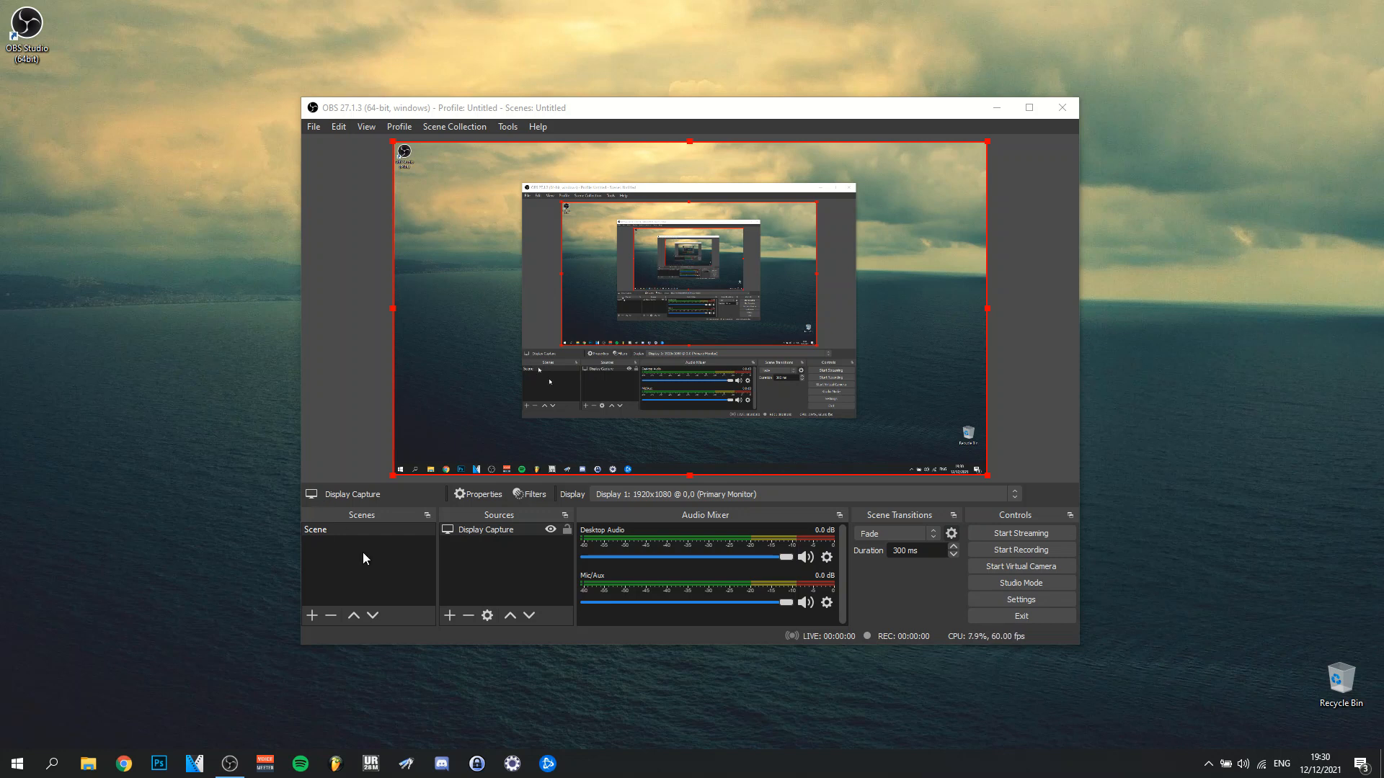
Step: Create a new Scene 2 from the Scenes list
right_click(351, 553)
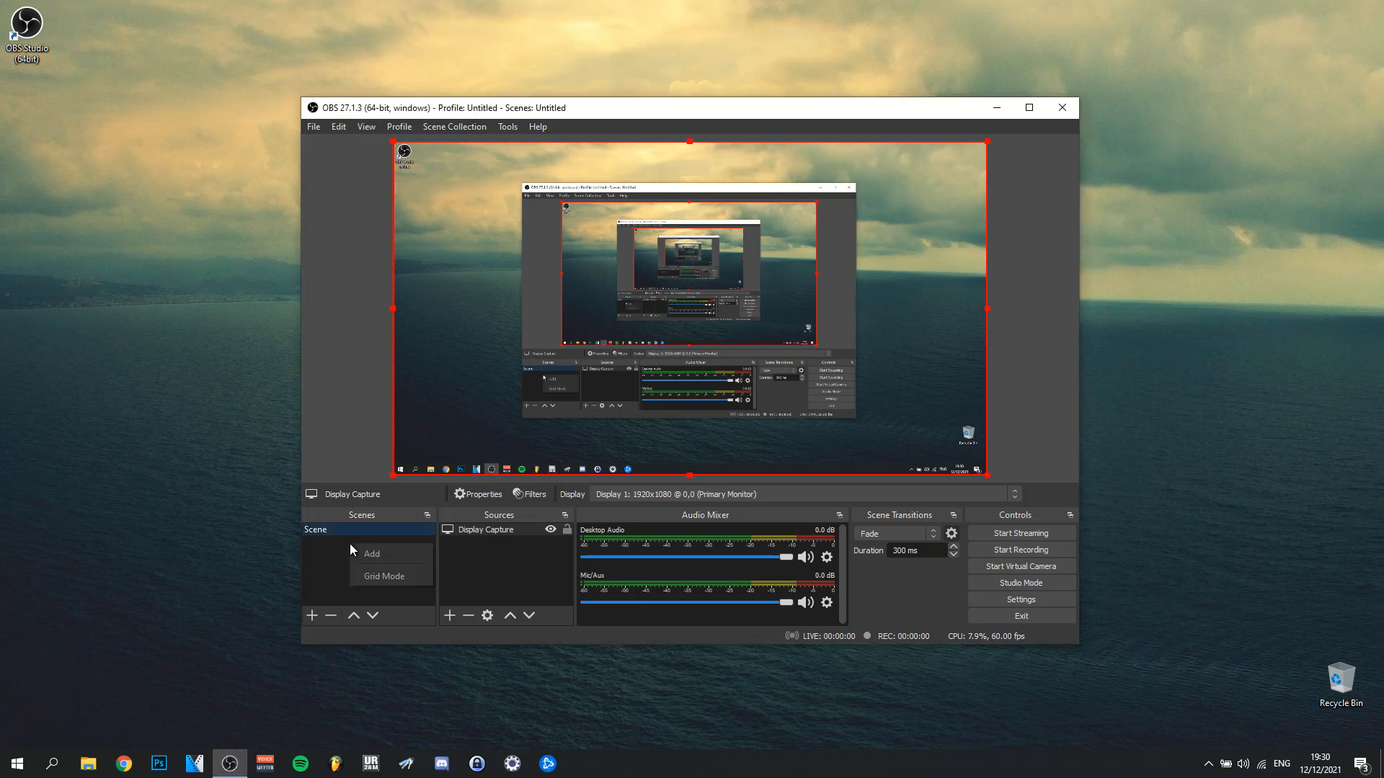
left_click(371, 553)
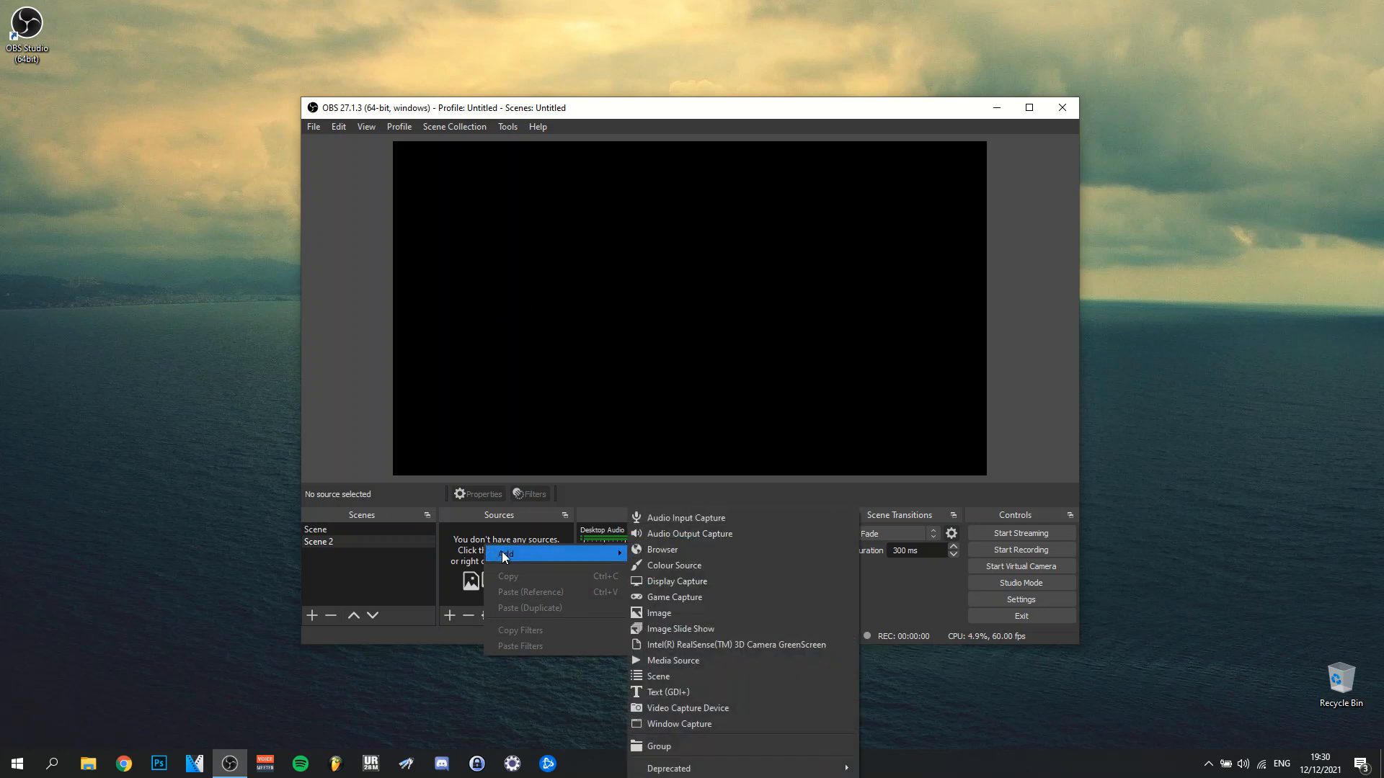
mouse_move(798, 566)
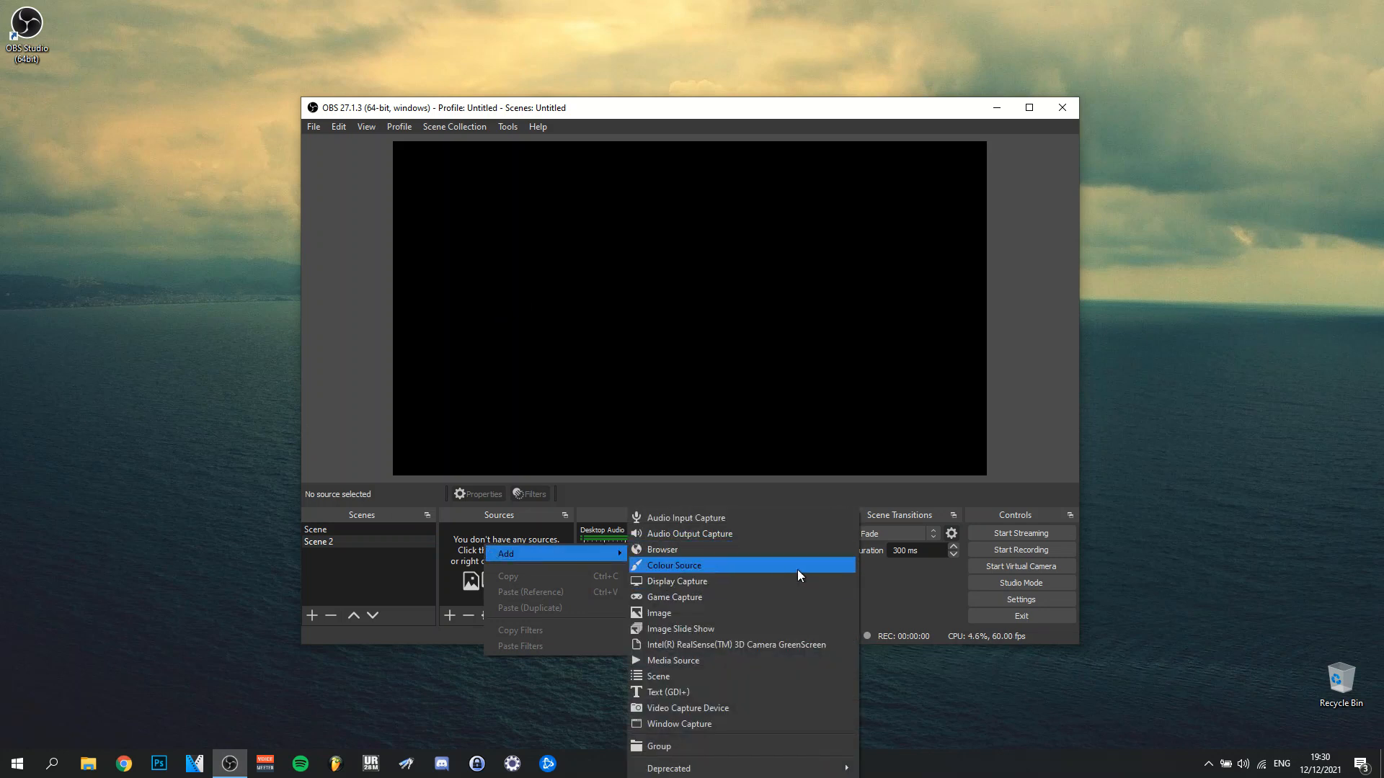
mouse_move(706, 599)
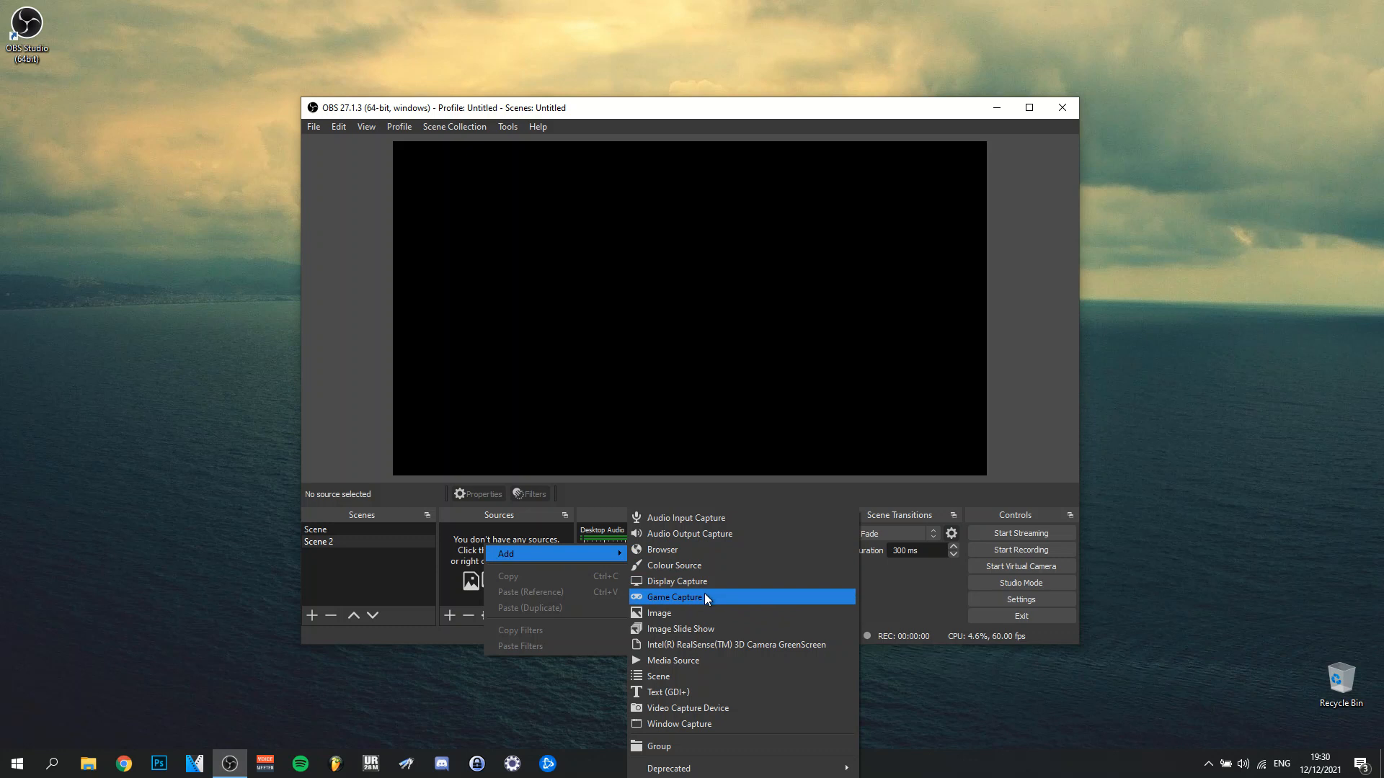
Step: Add a Game Capture source to Scene 2 and choose its capture Mode in the properties
left_click(673, 597)
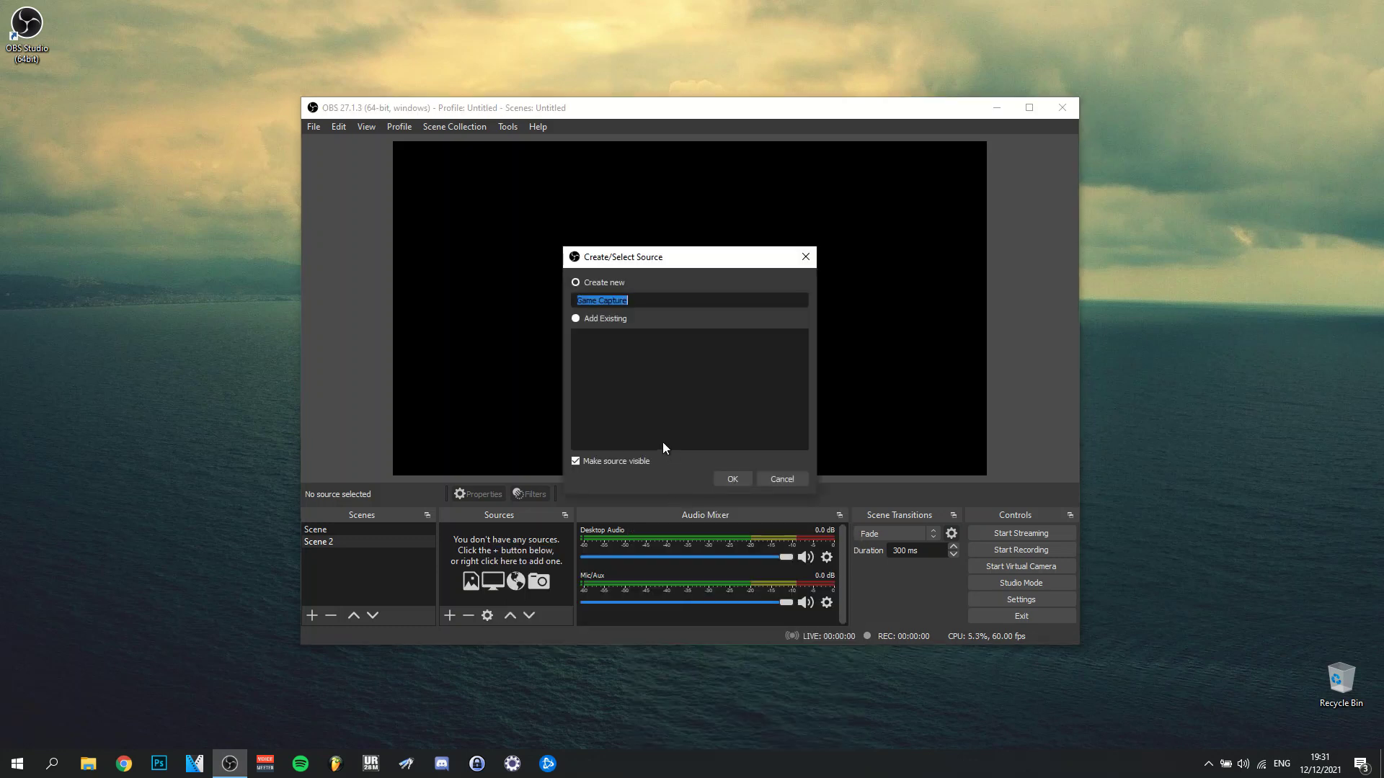
mouse_move(649, 408)
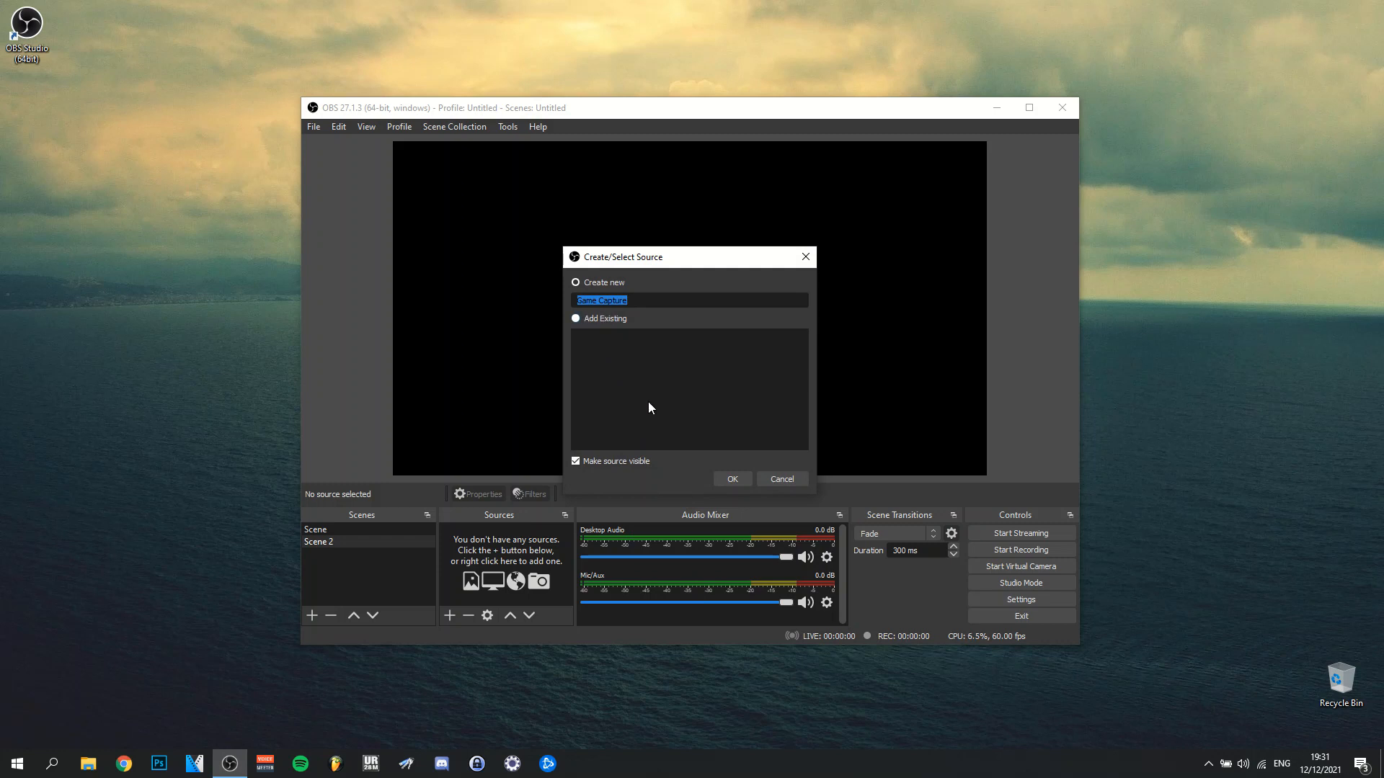
left_click(731, 479)
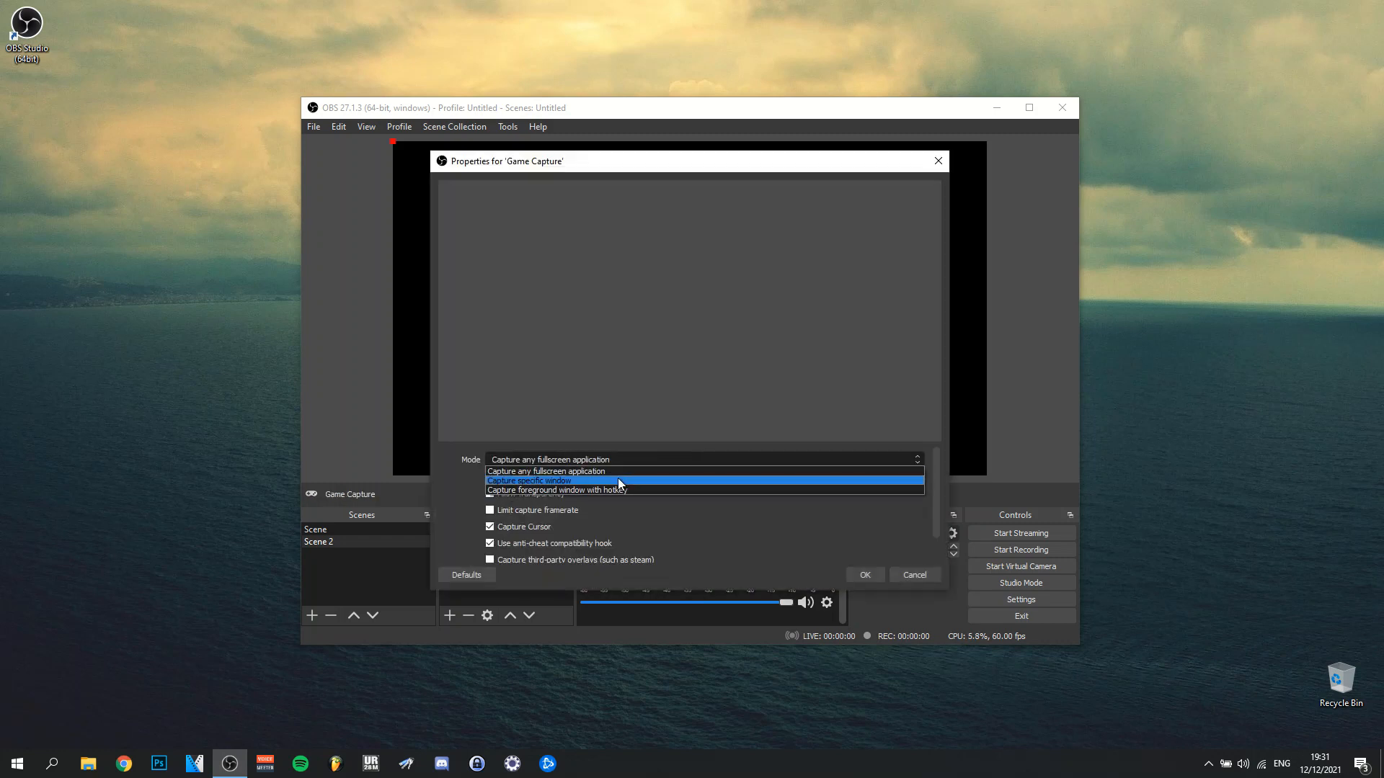
mouse_move(578, 490)
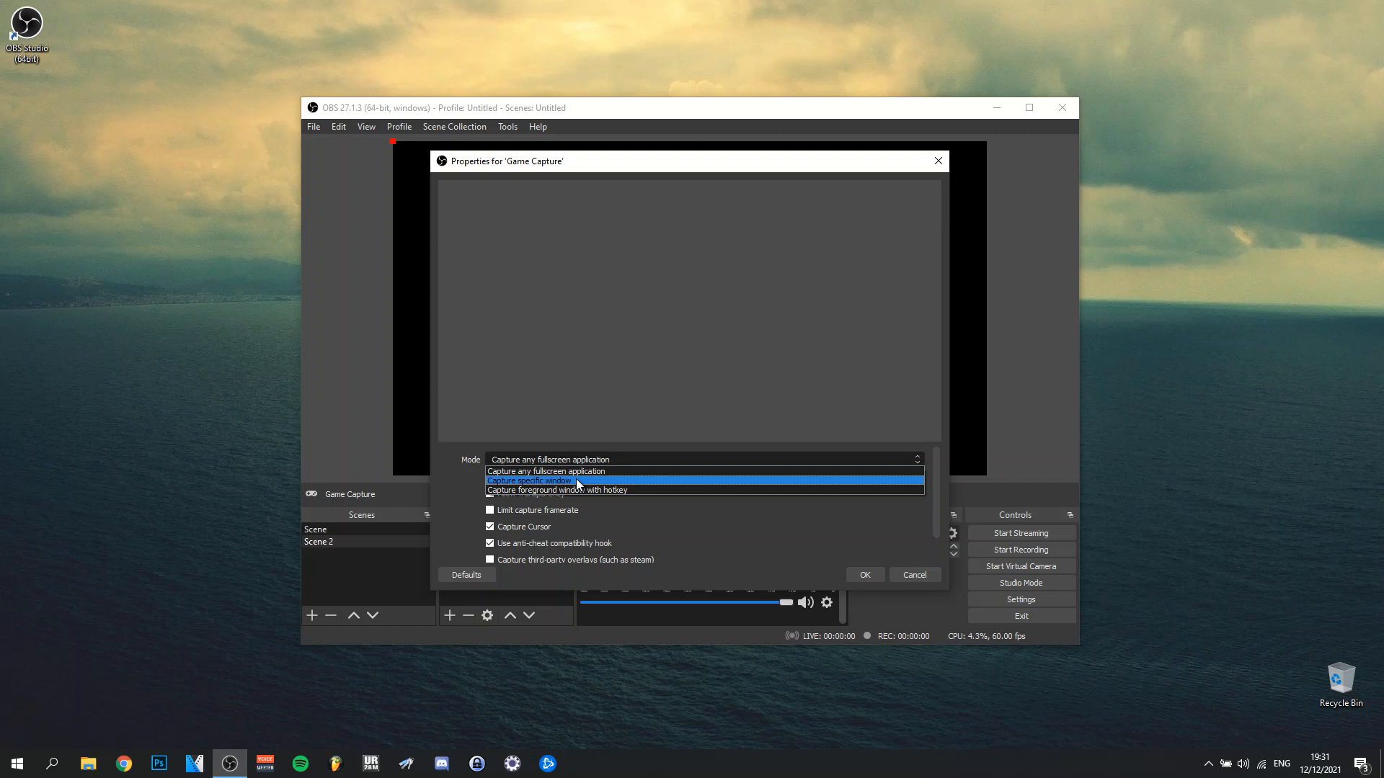
left_click(544, 480)
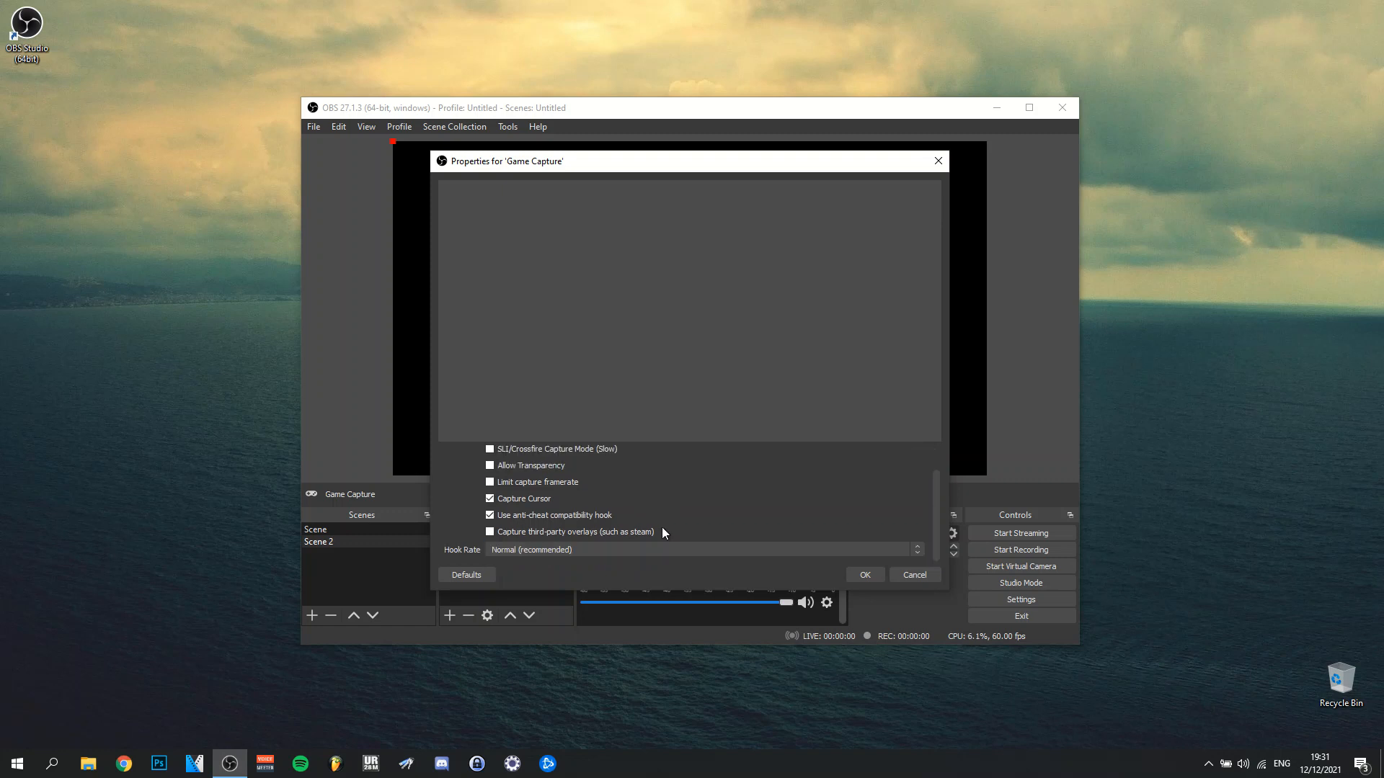
mouse_move(924, 591)
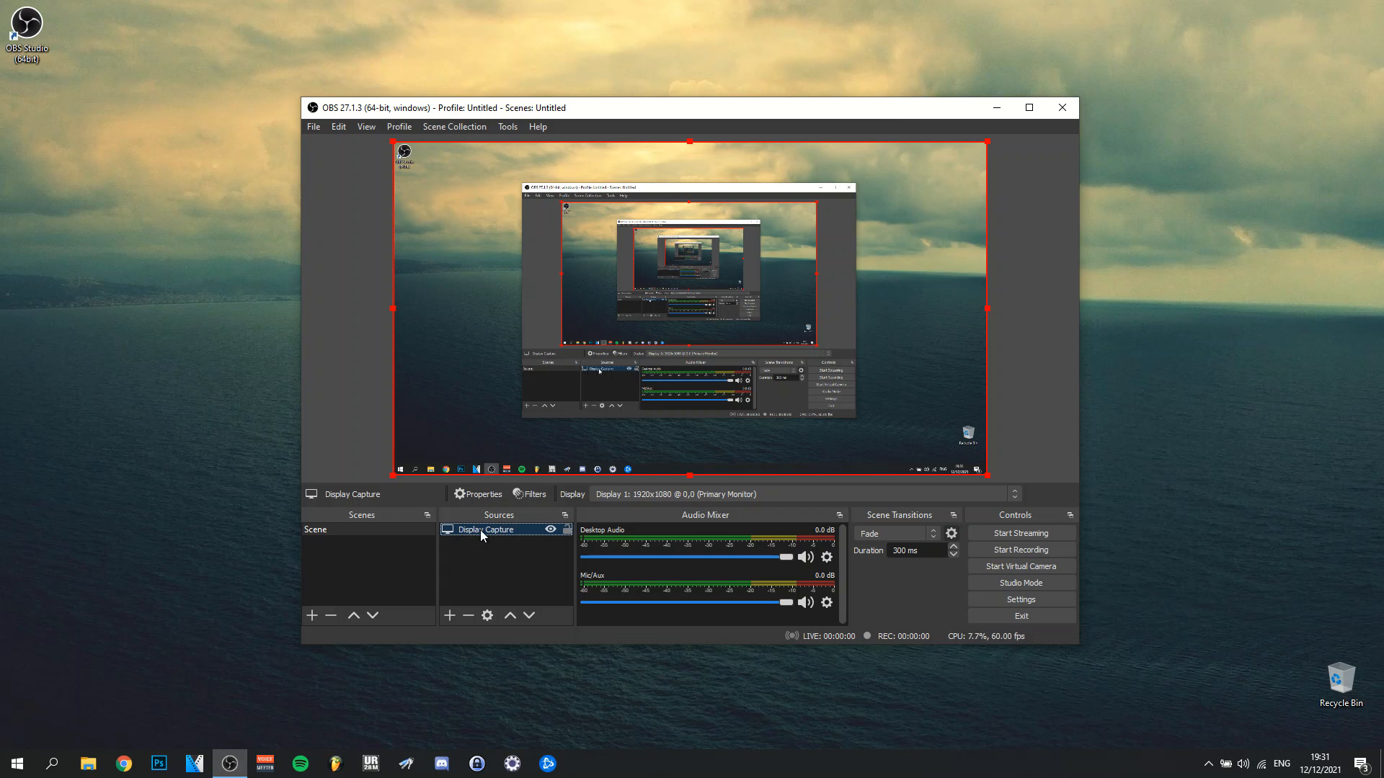
mouse_move(554, 533)
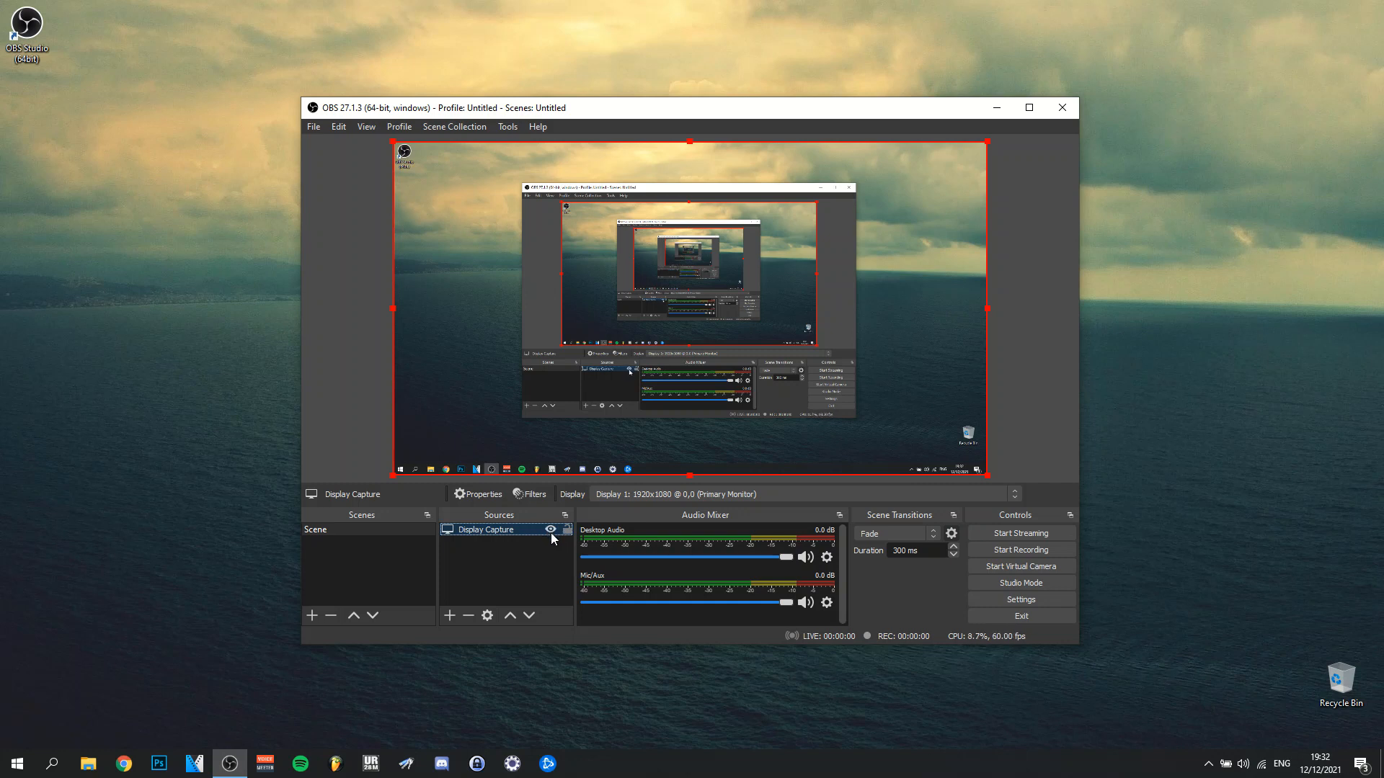
Step: Toggle the Display Capture source hidden then visible so the desktop shows in the preview
left_click(549, 530)
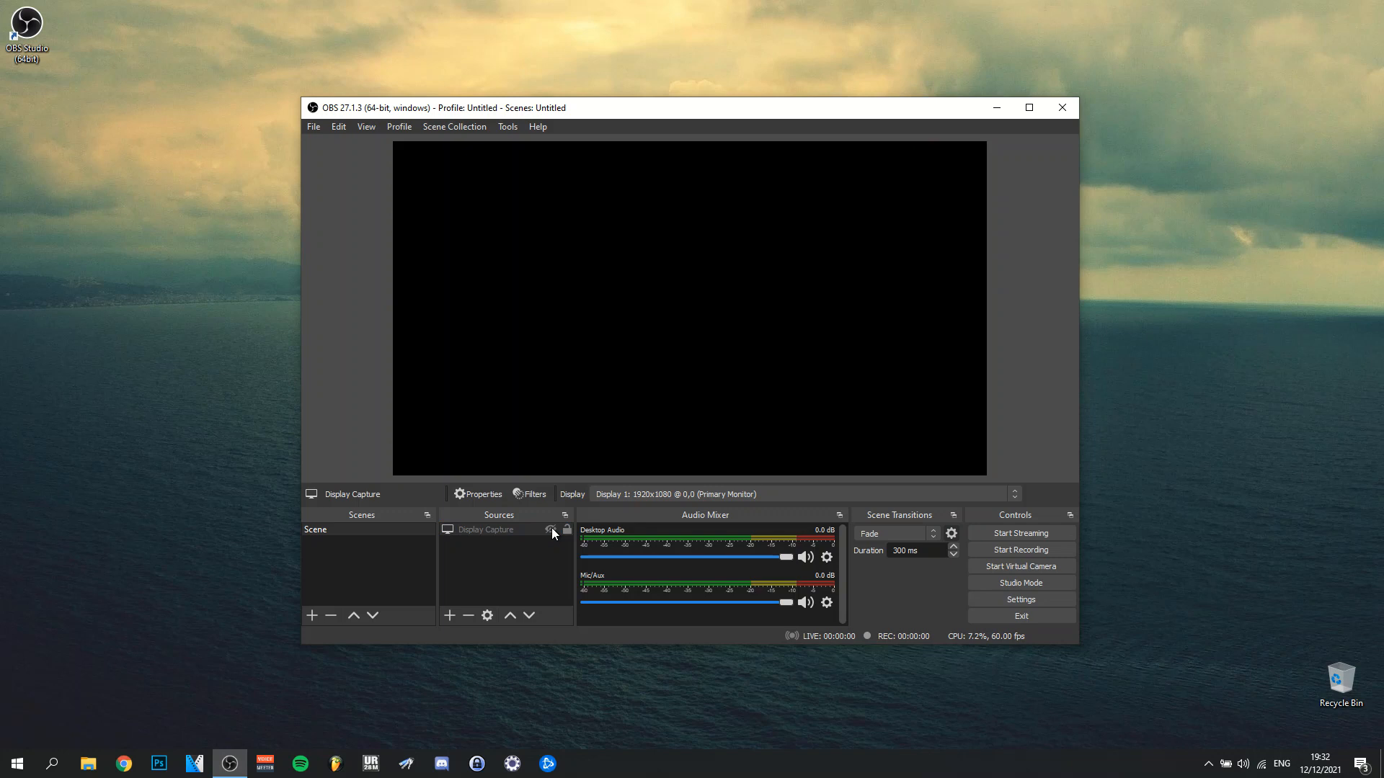
mouse_move(552, 543)
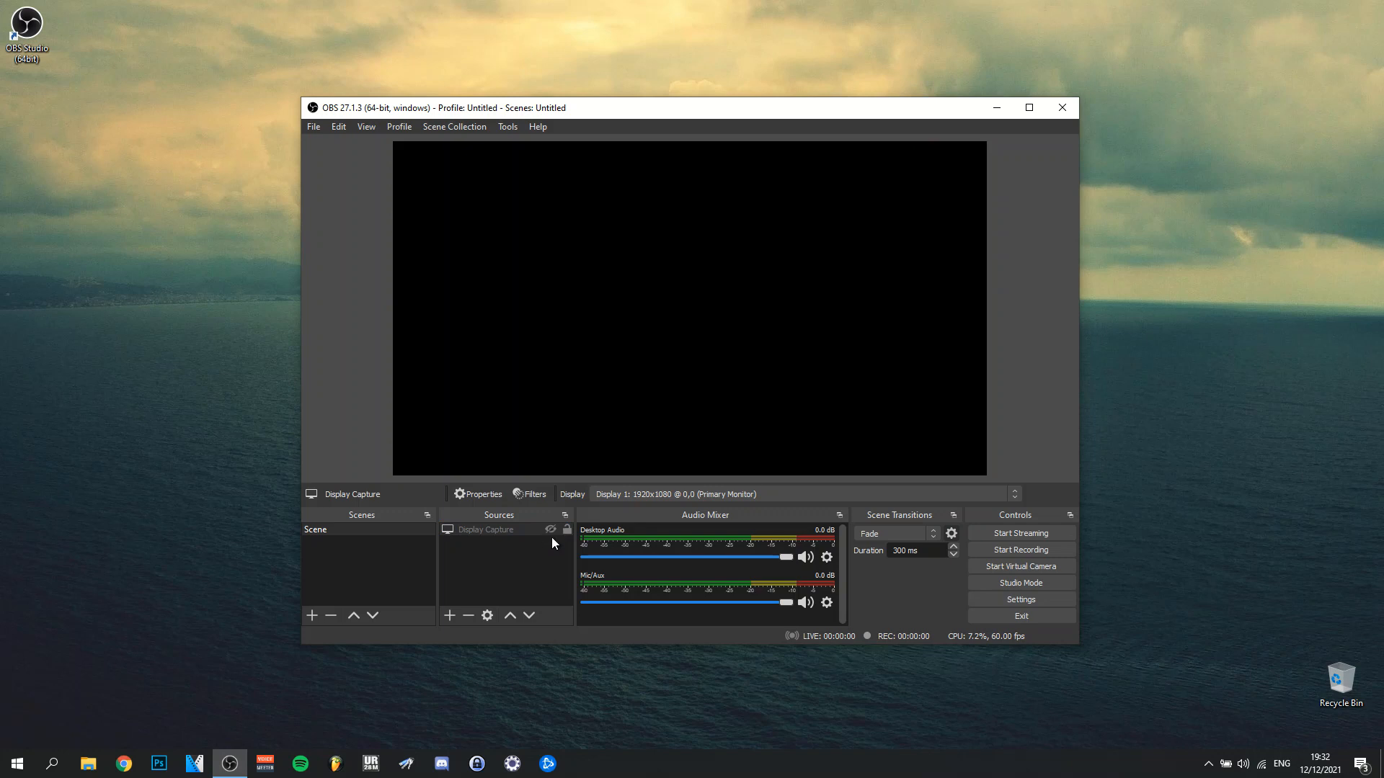
mouse_move(560, 548)
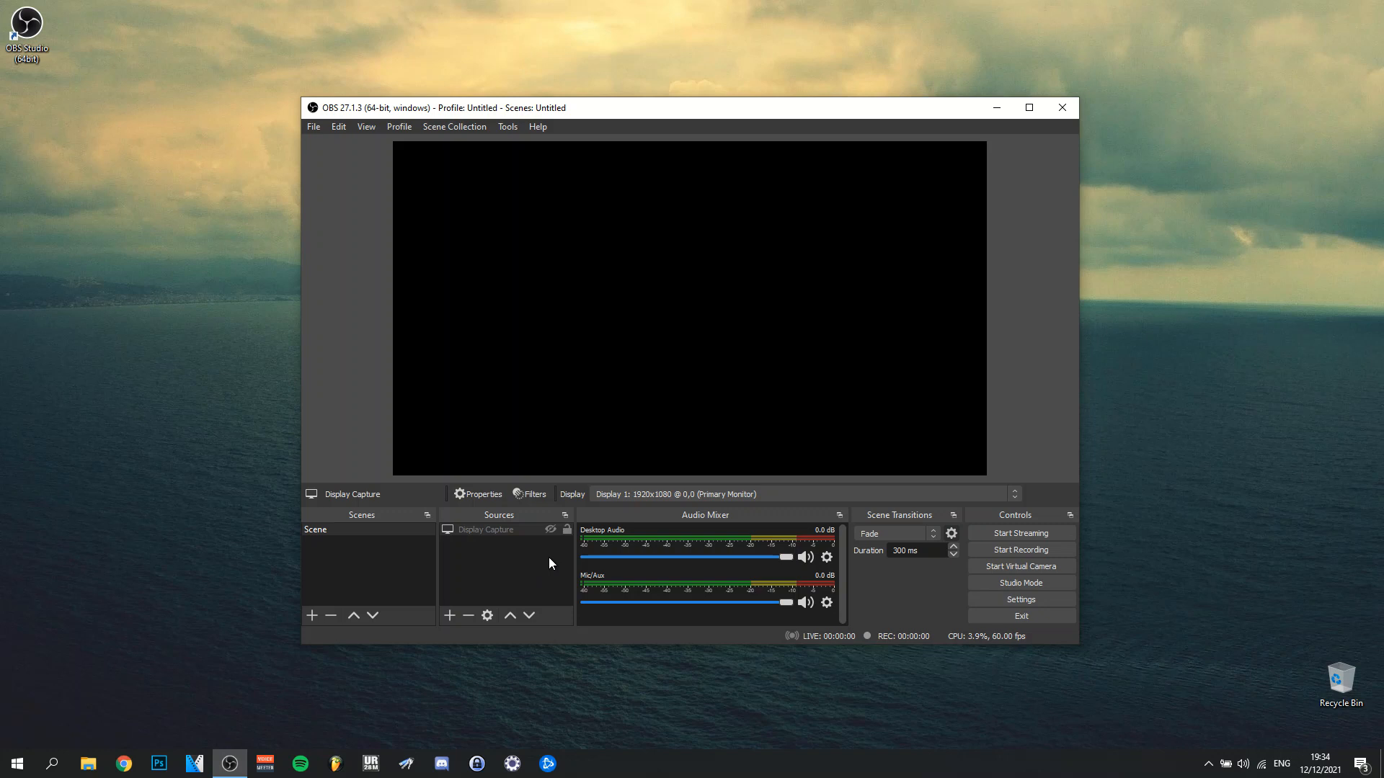
mouse_move(551, 536)
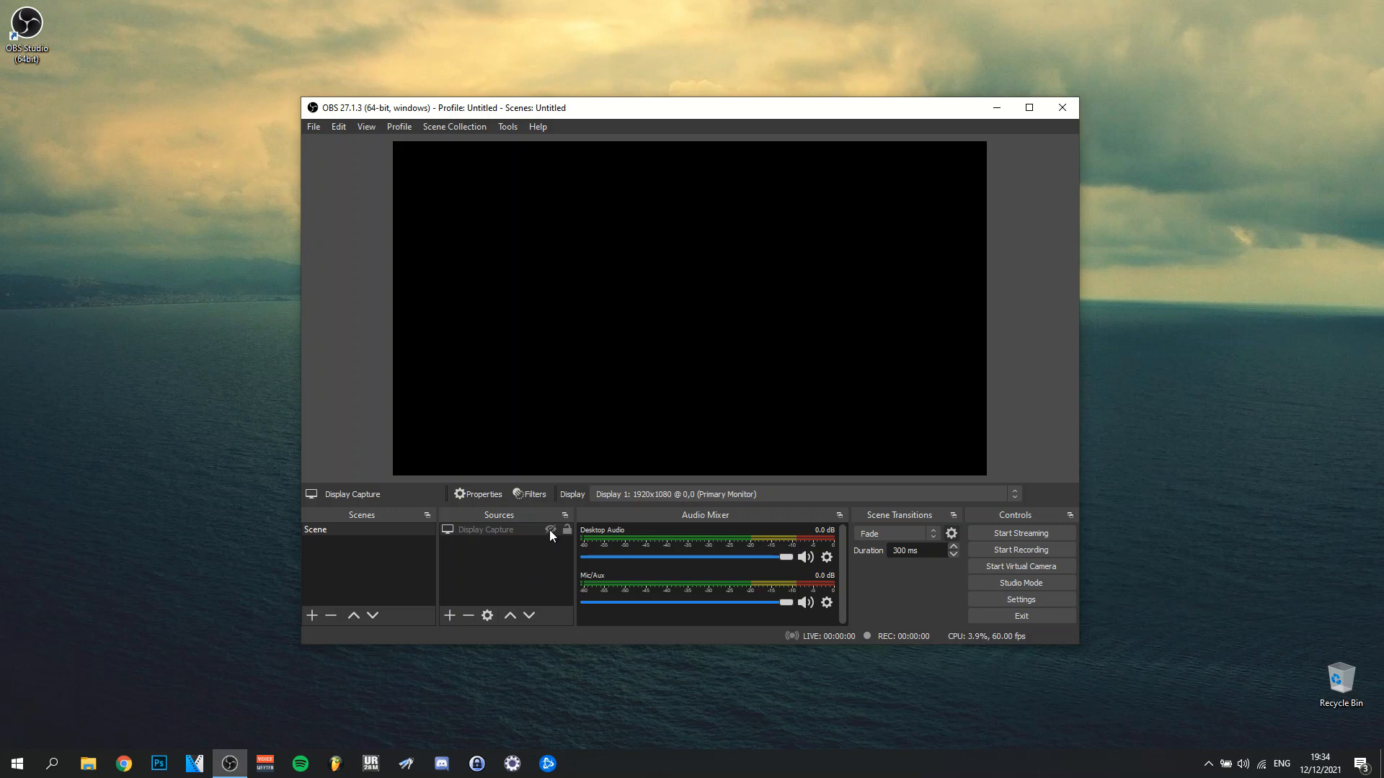
left_click(549, 531)
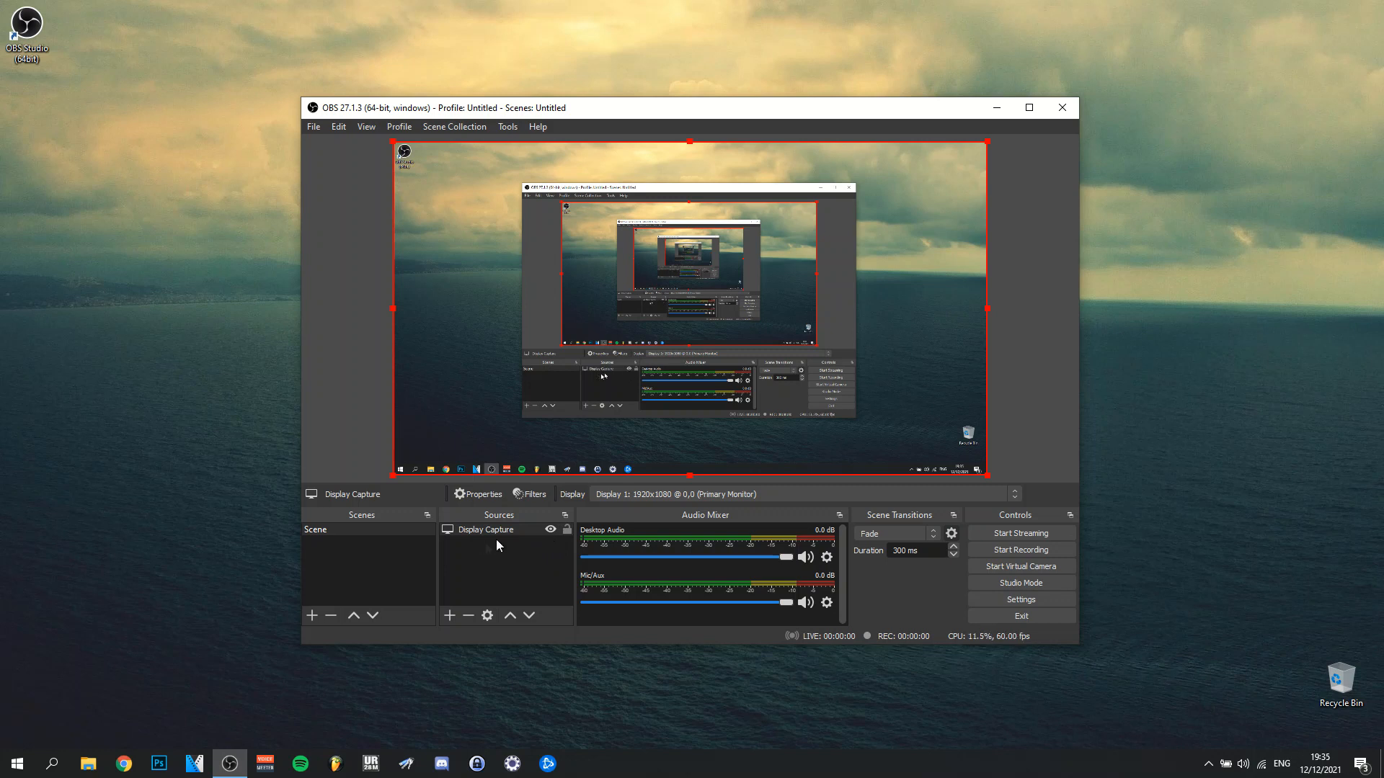
mouse_move(991, 320)
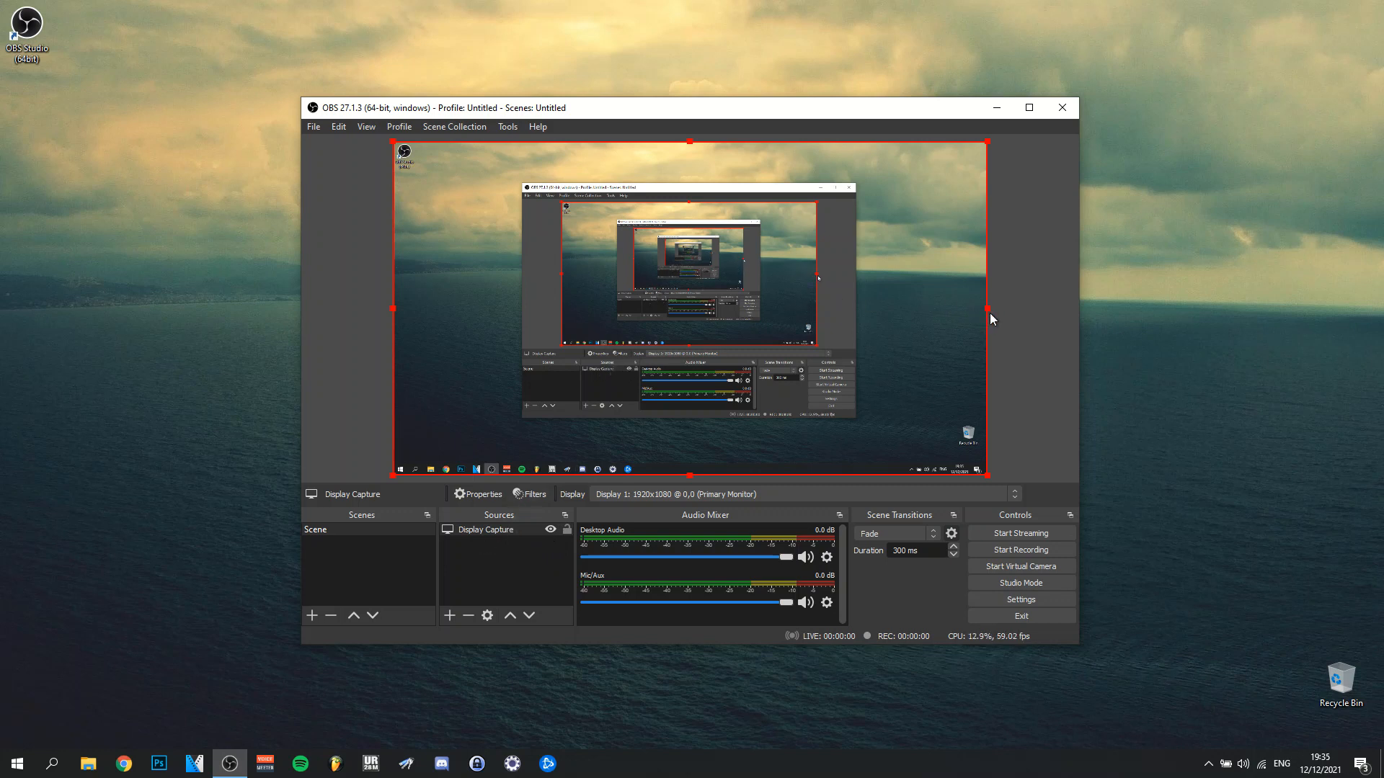
mouse_move(996, 156)
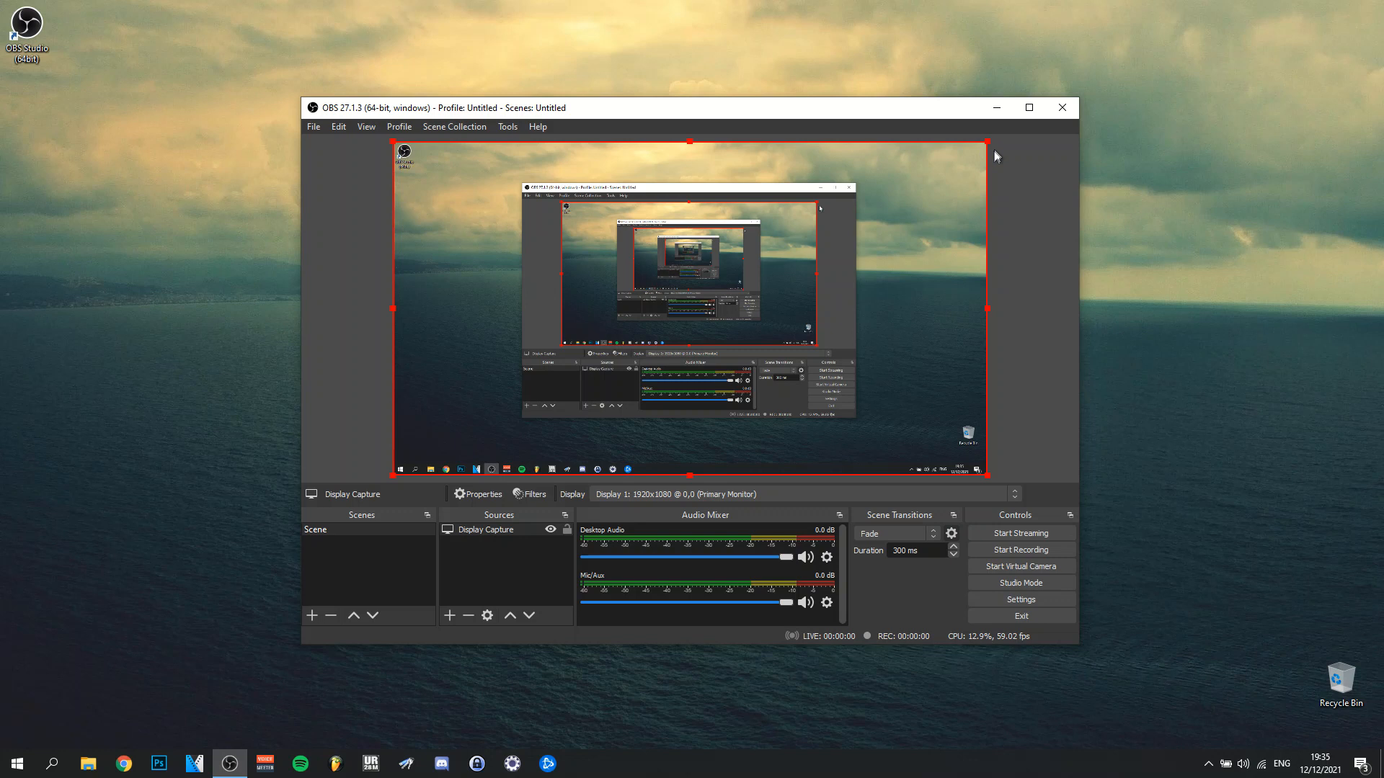
mouse_move(840, 259)
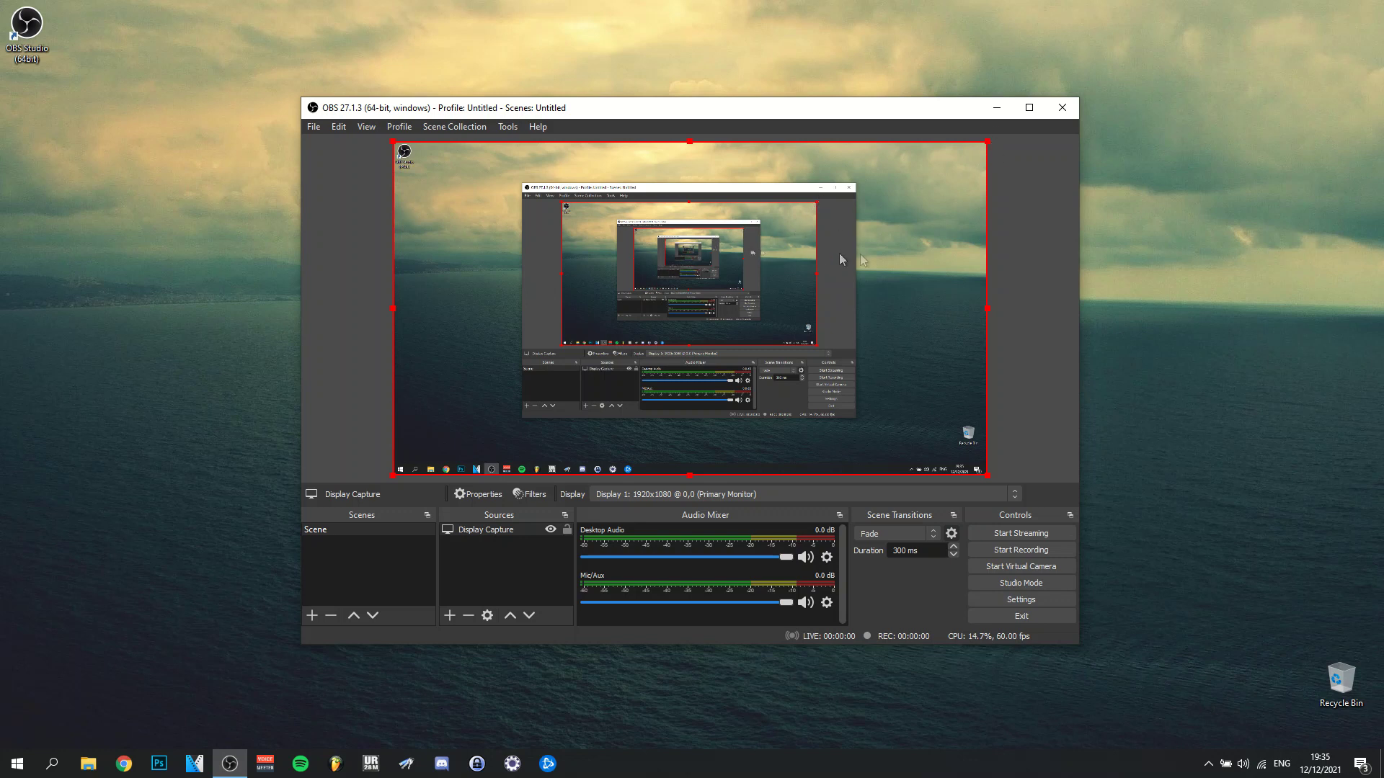
mouse_move(1265, 261)
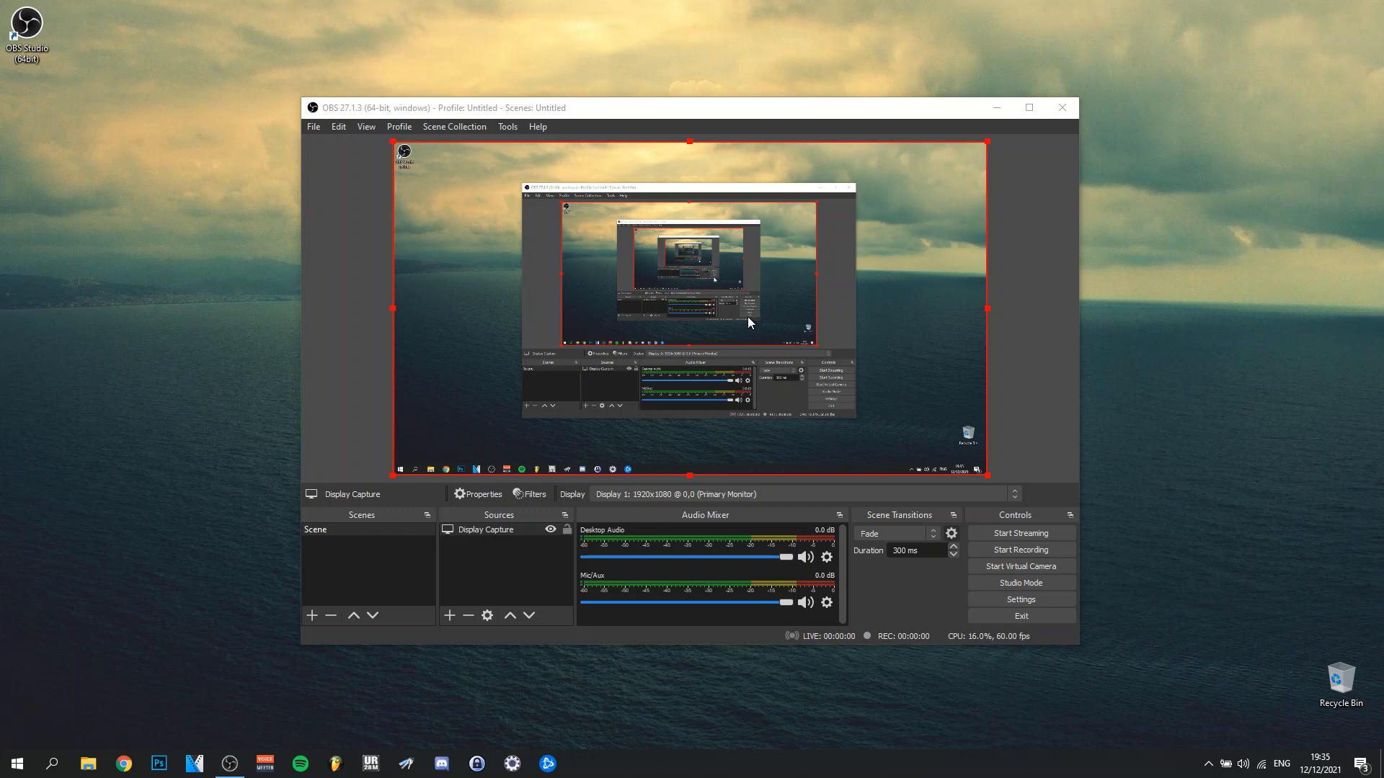
mouse_move(506, 547)
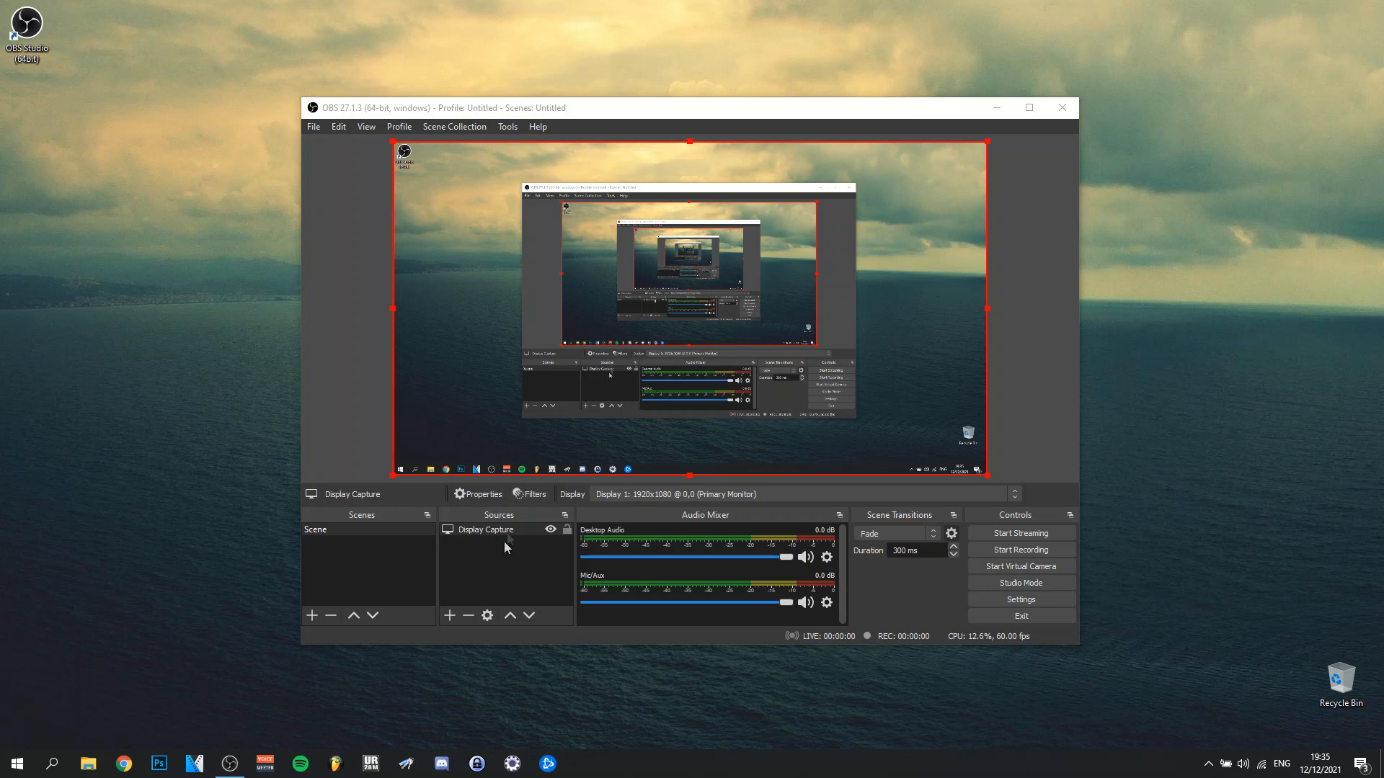
right_click(484, 530)
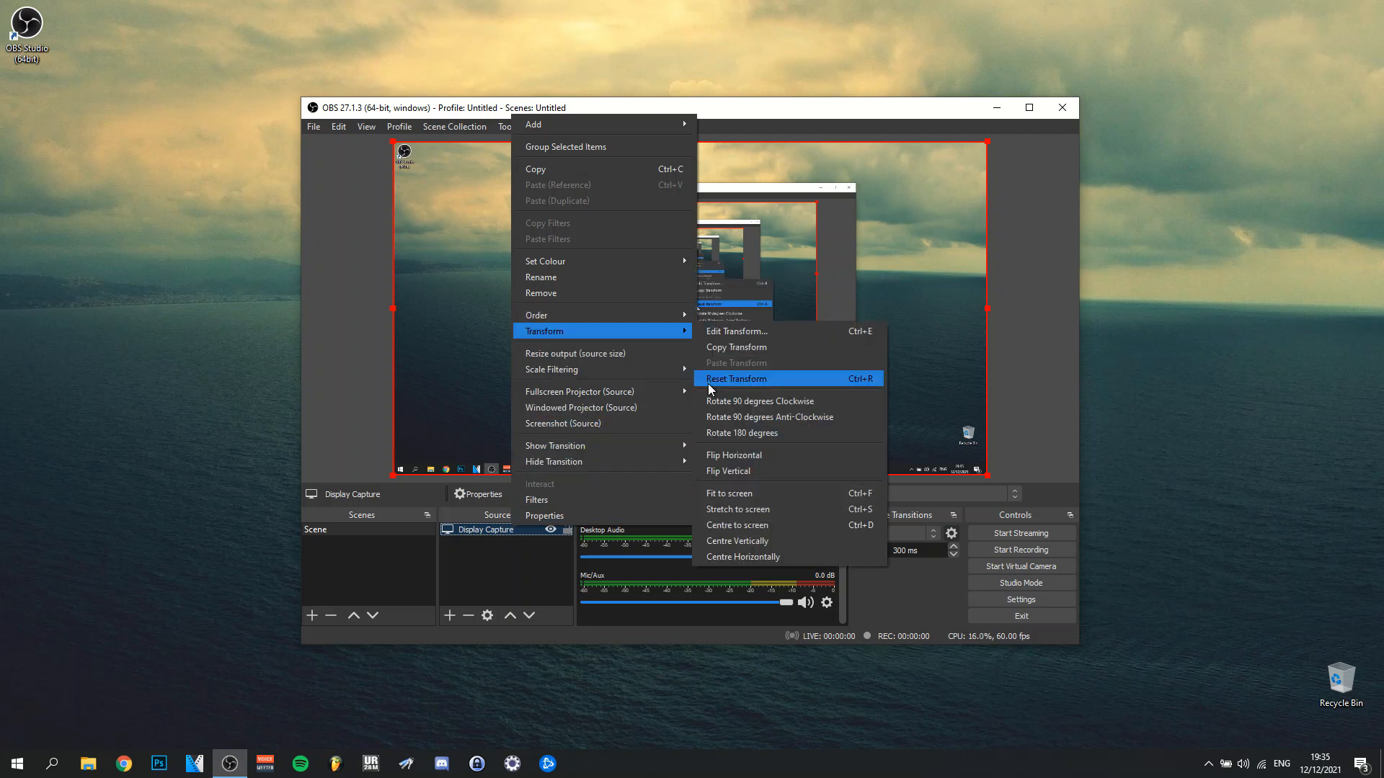
mouse_move(715, 498)
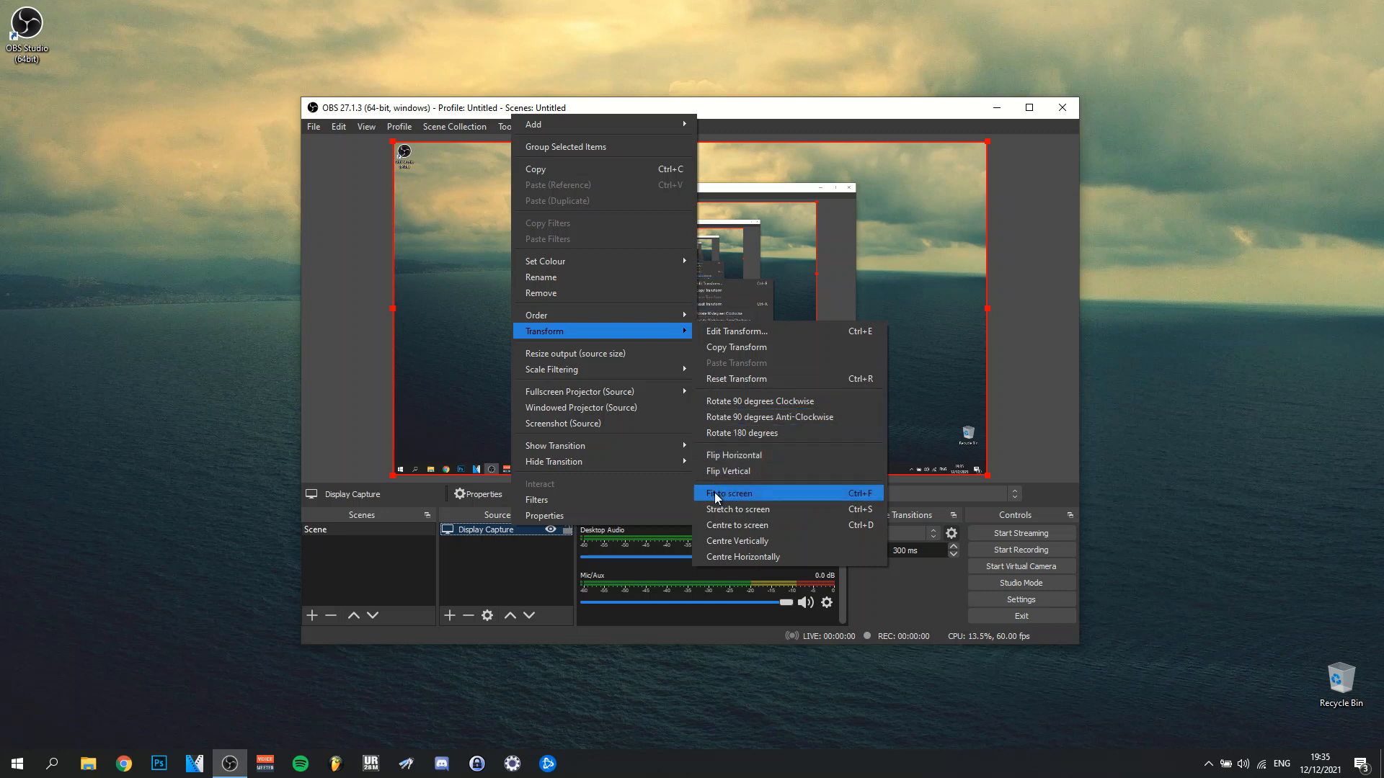
mouse_move(737, 389)
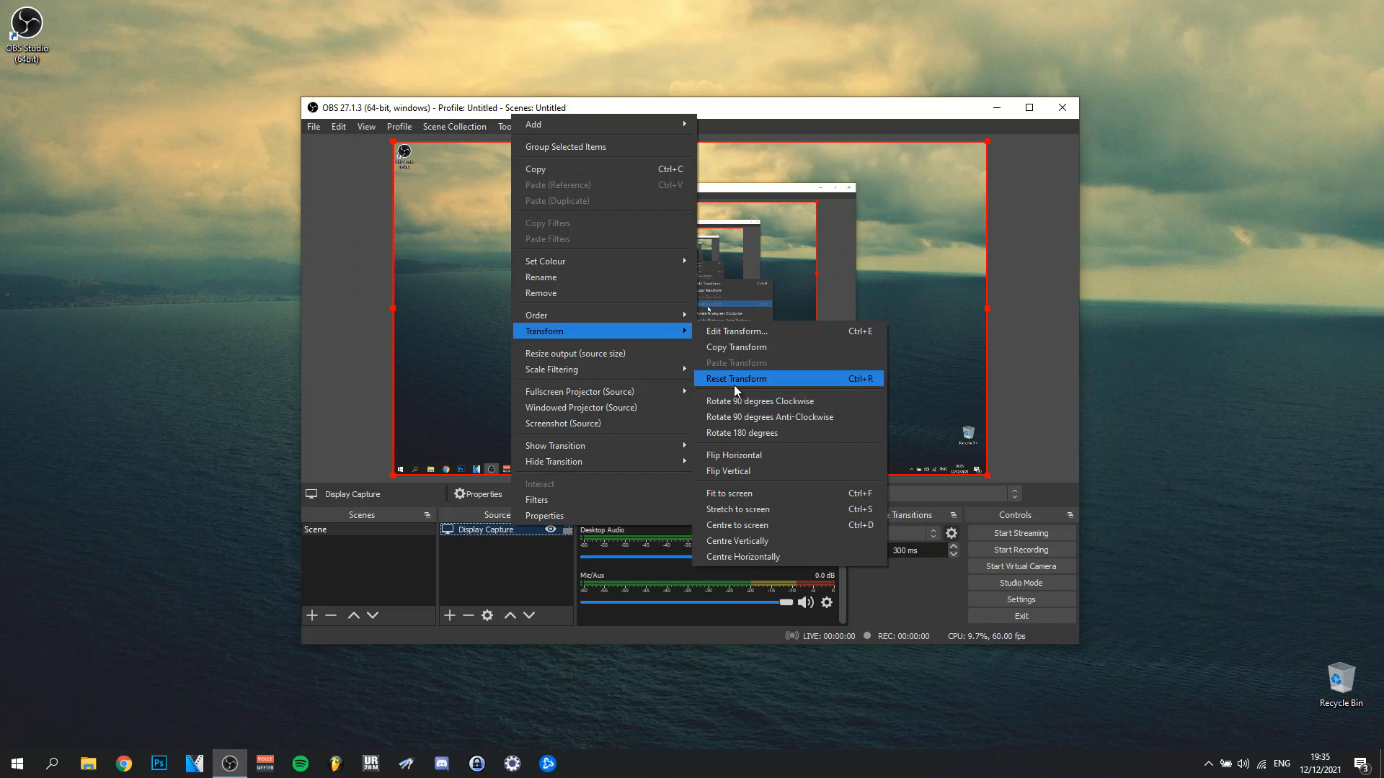
mouse_move(737, 390)
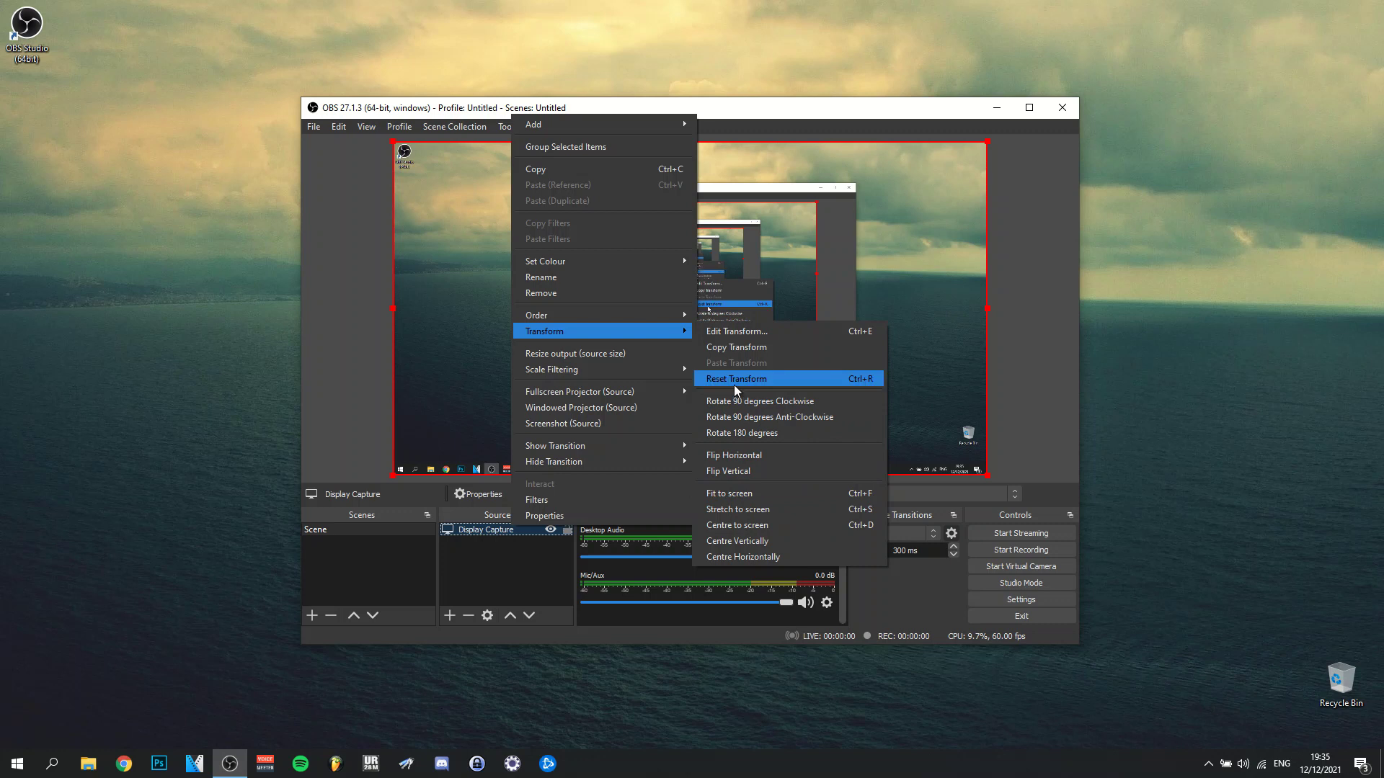
mouse_move(722, 494)
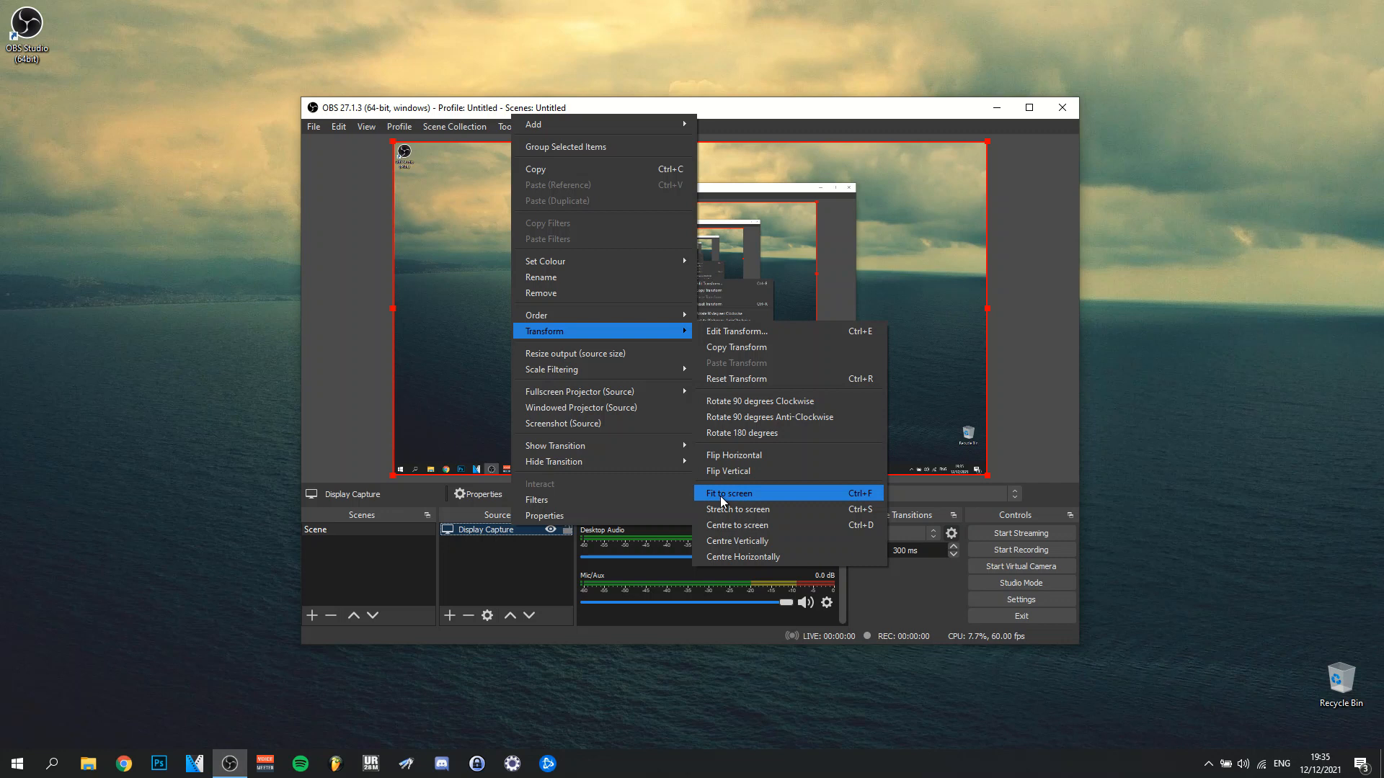
left_click(729, 493)
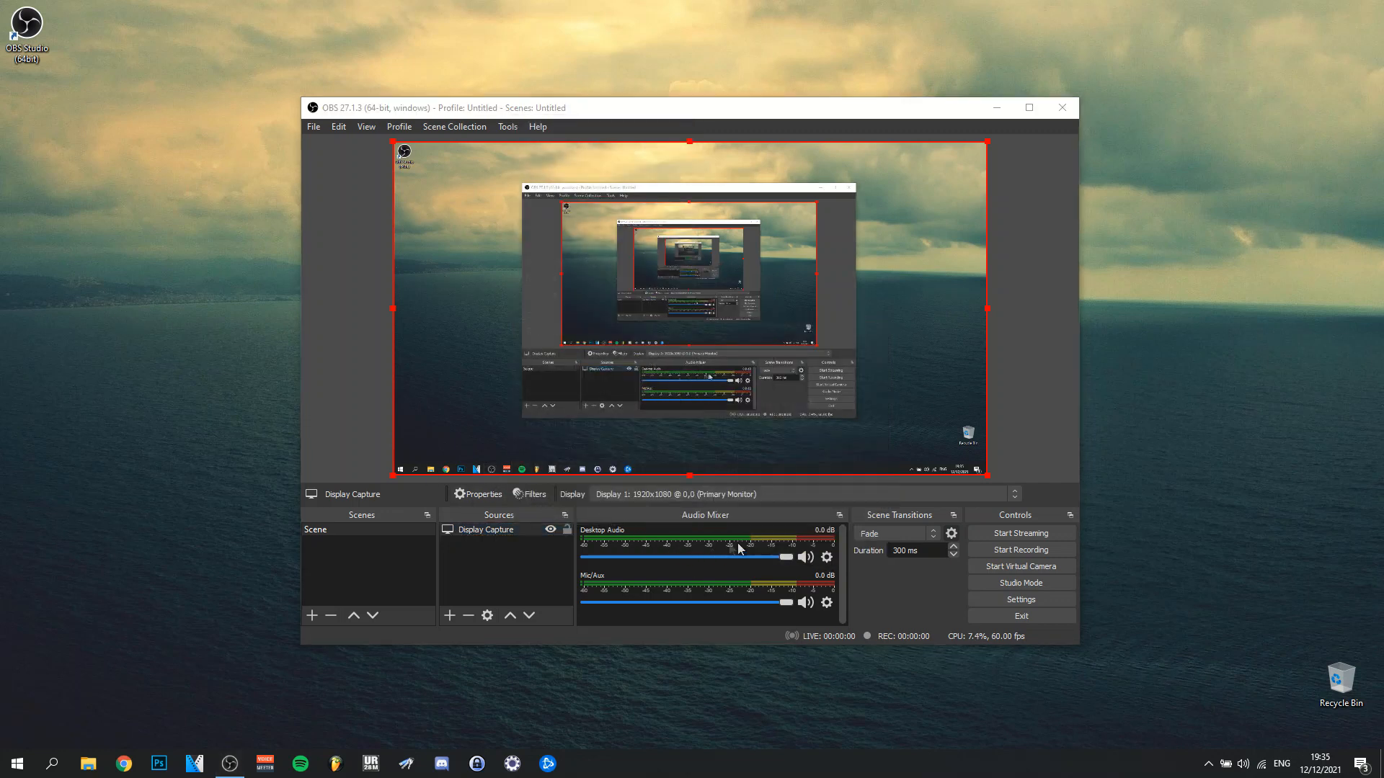
mouse_move(745, 499)
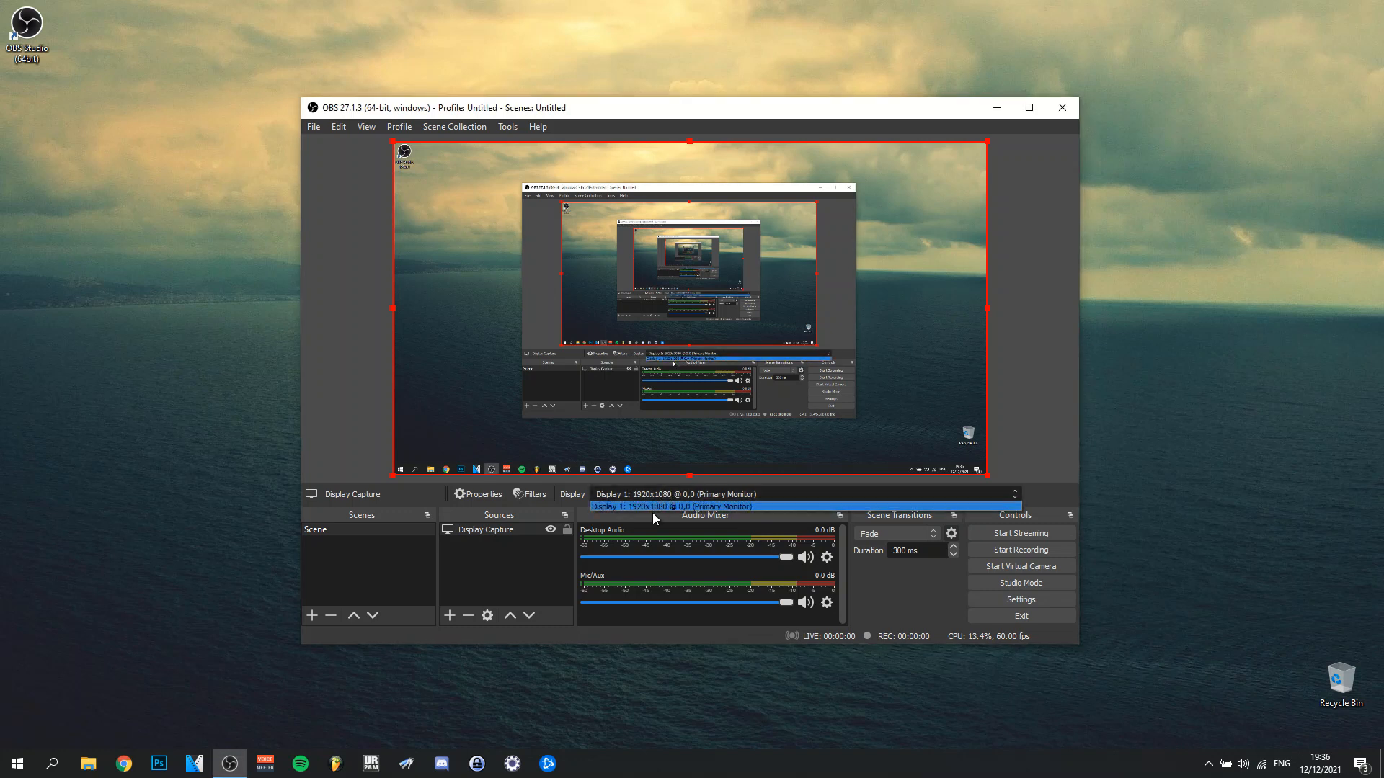
mouse_move(659, 512)
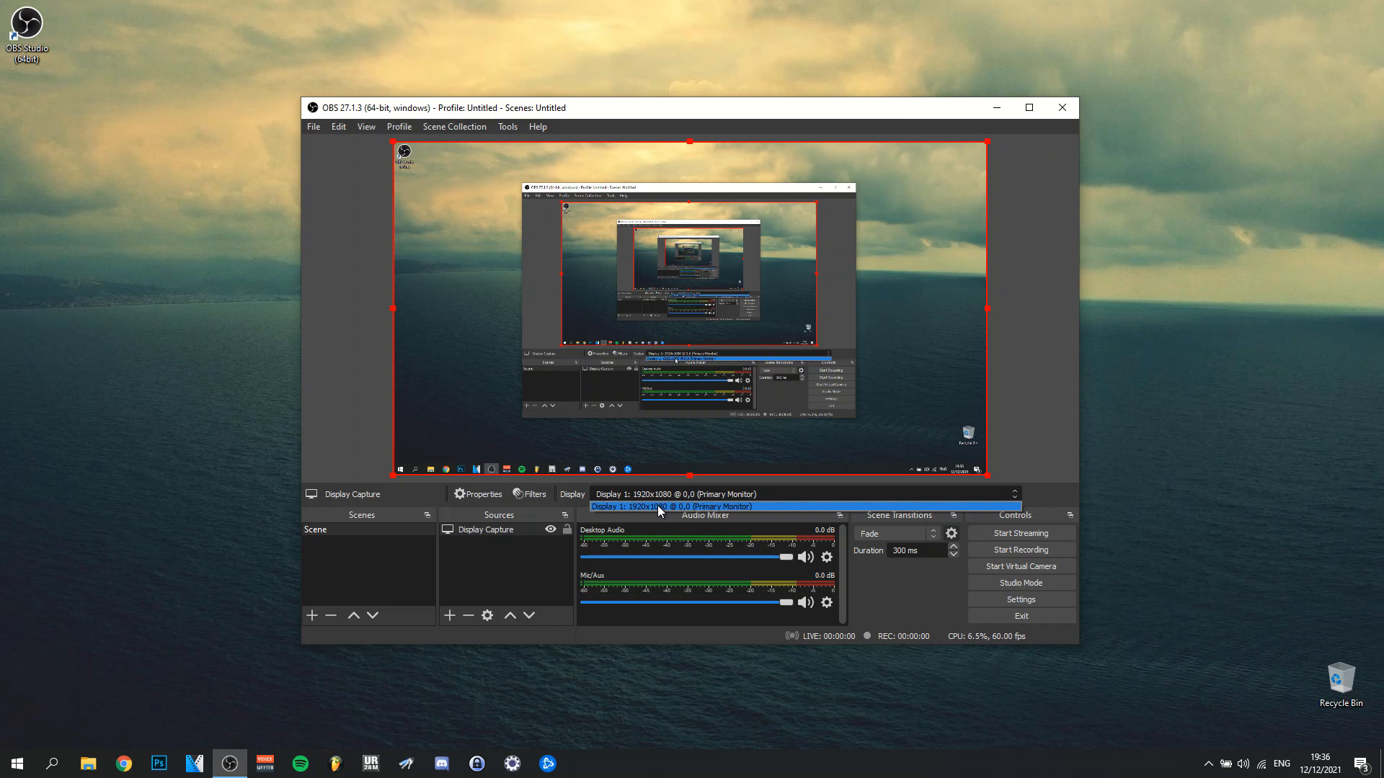
left_click(671, 506)
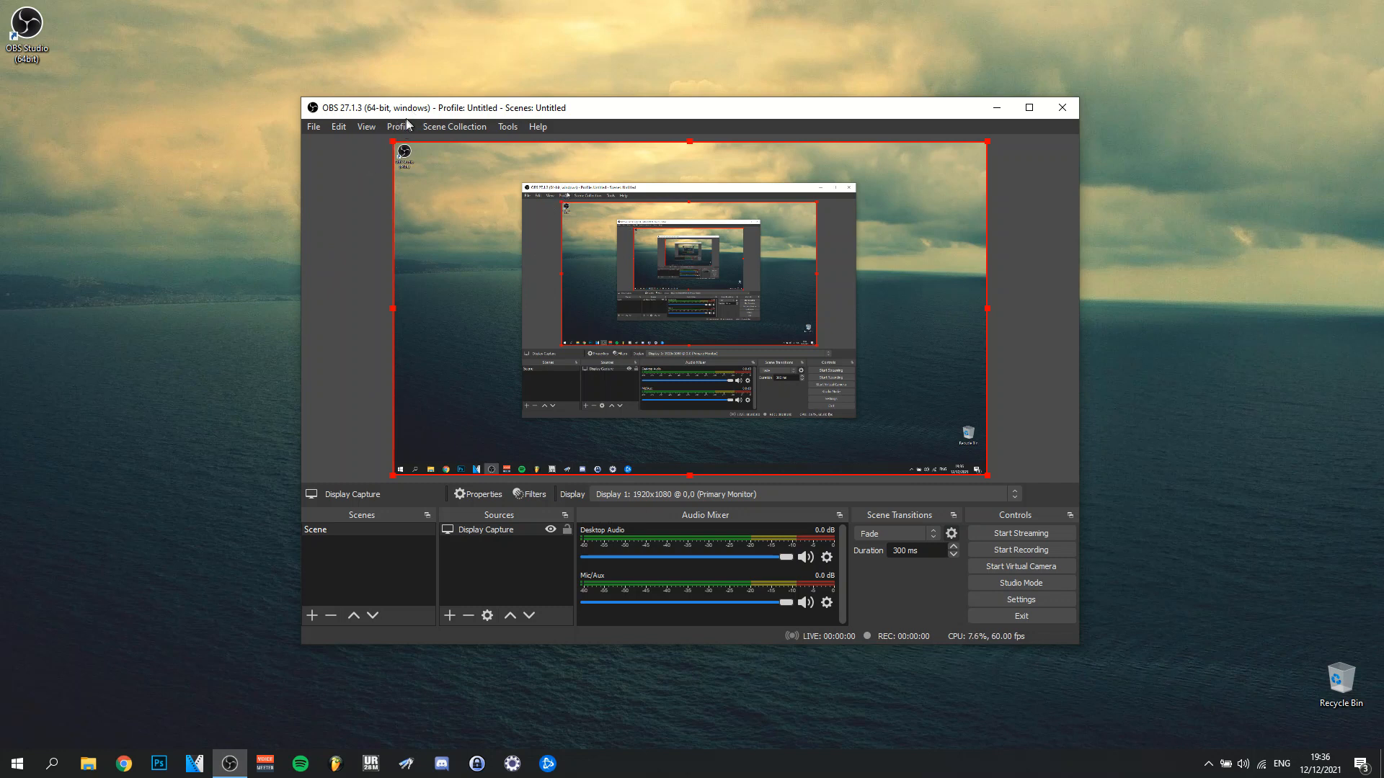
Step: Reapply the Untitled profile from the Profile menu
left_click(399, 127)
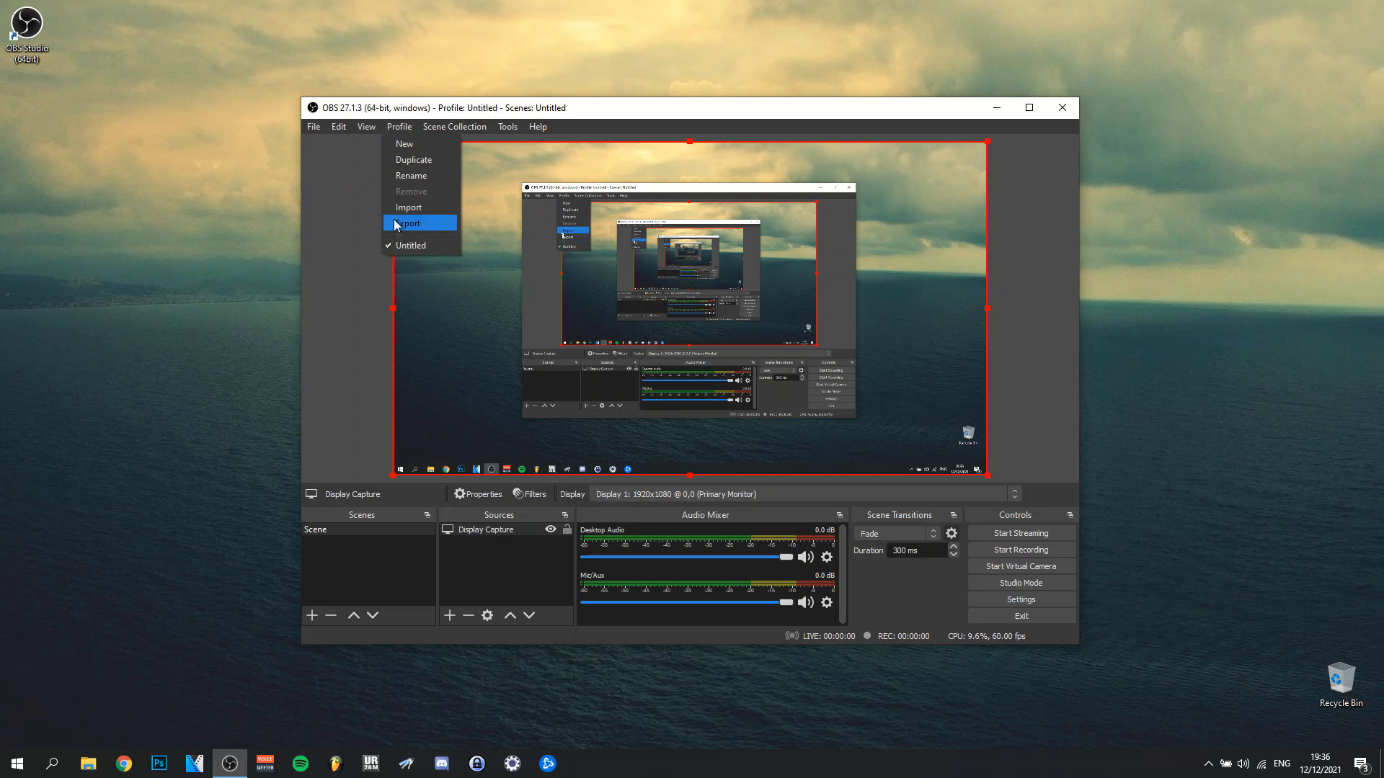
mouse_move(418, 257)
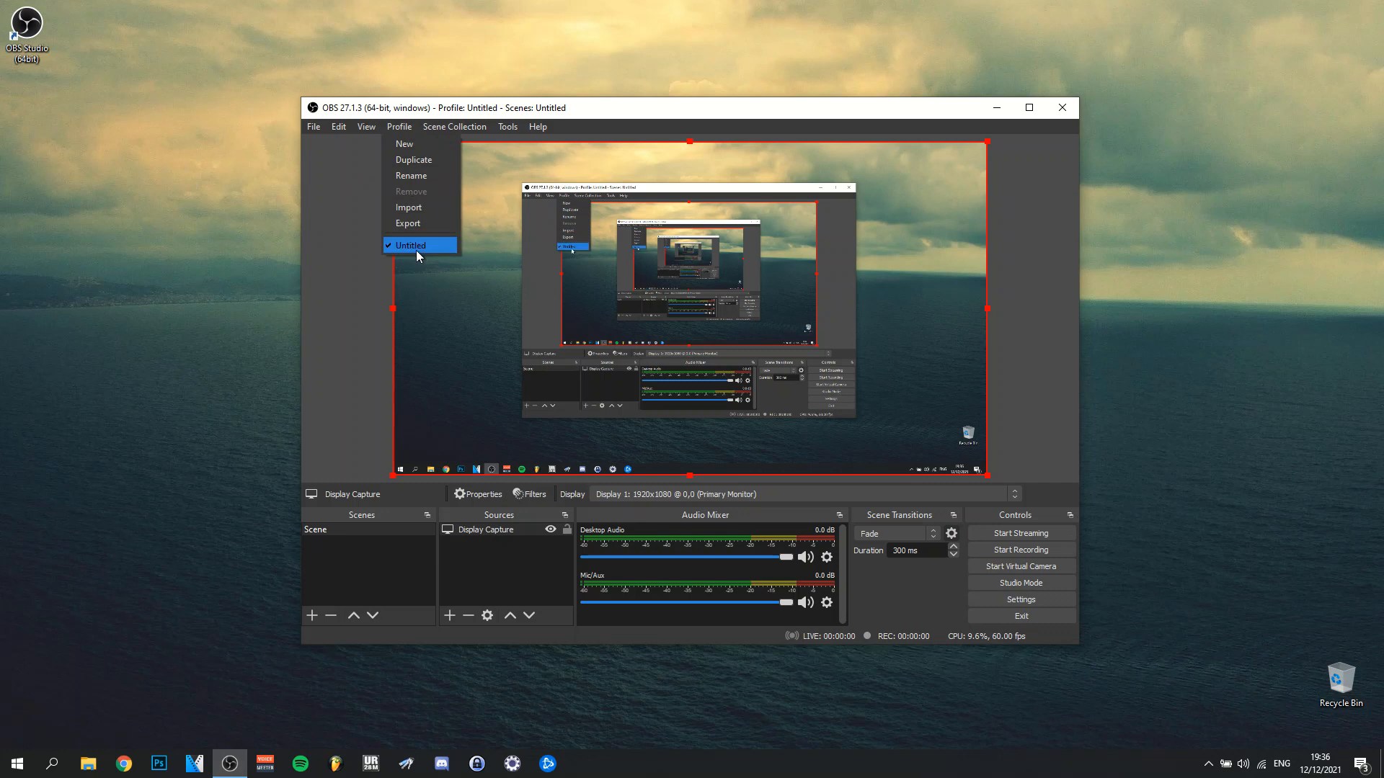
left_click(410, 245)
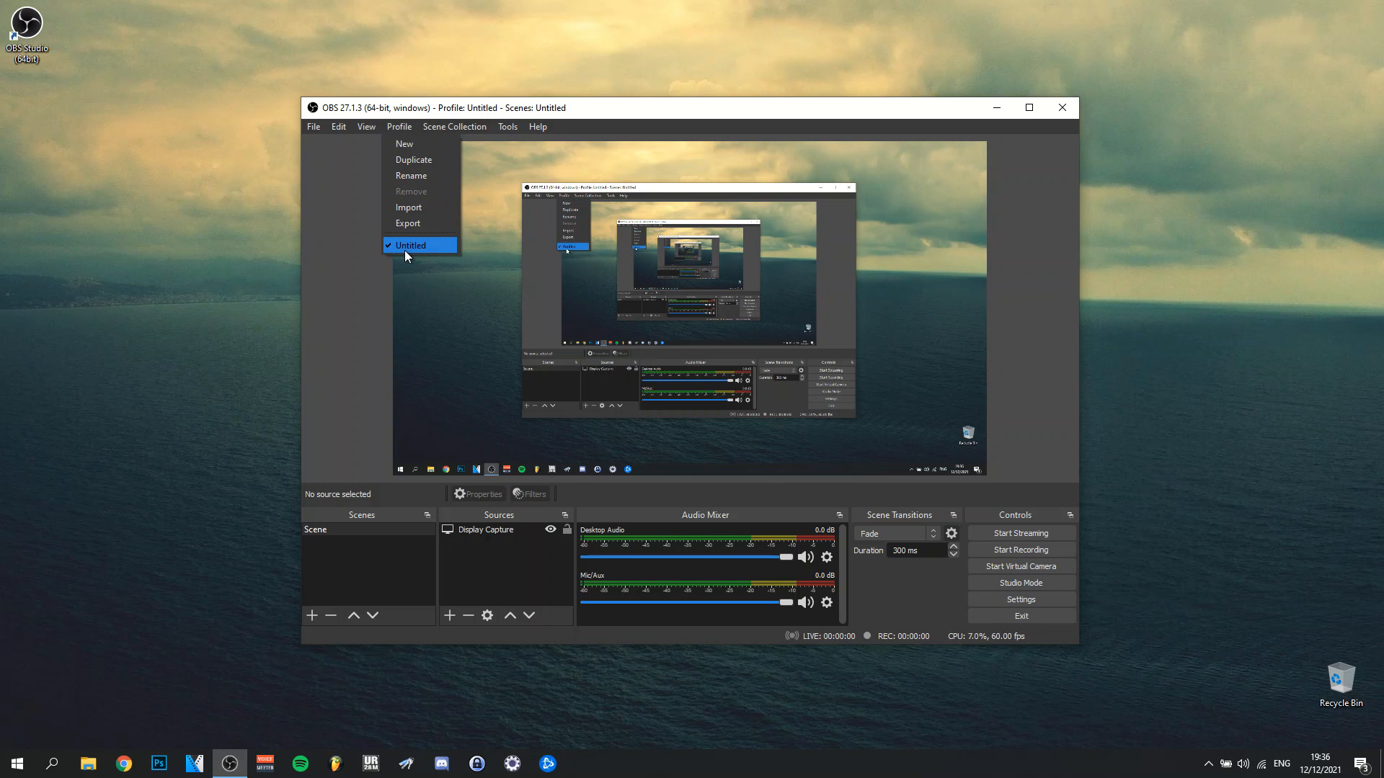
mouse_move(303, 245)
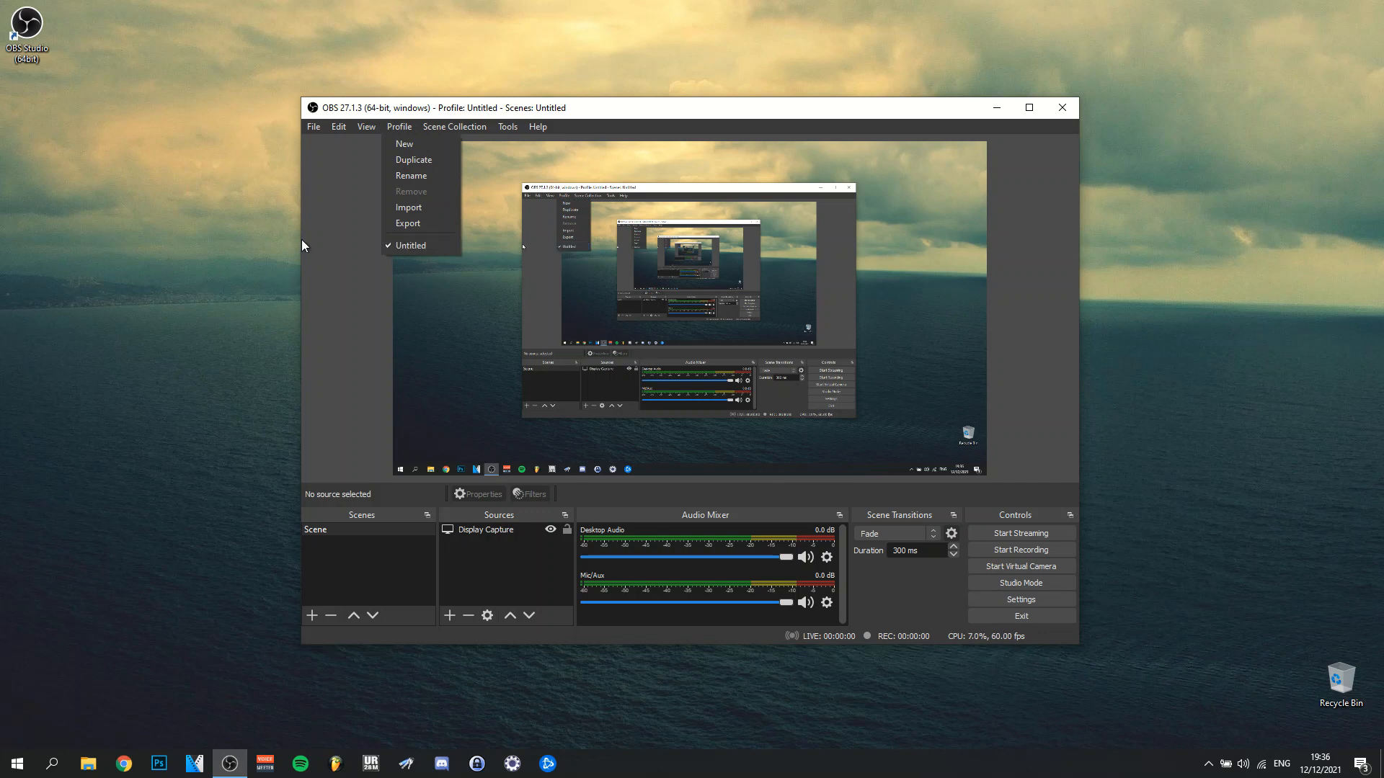